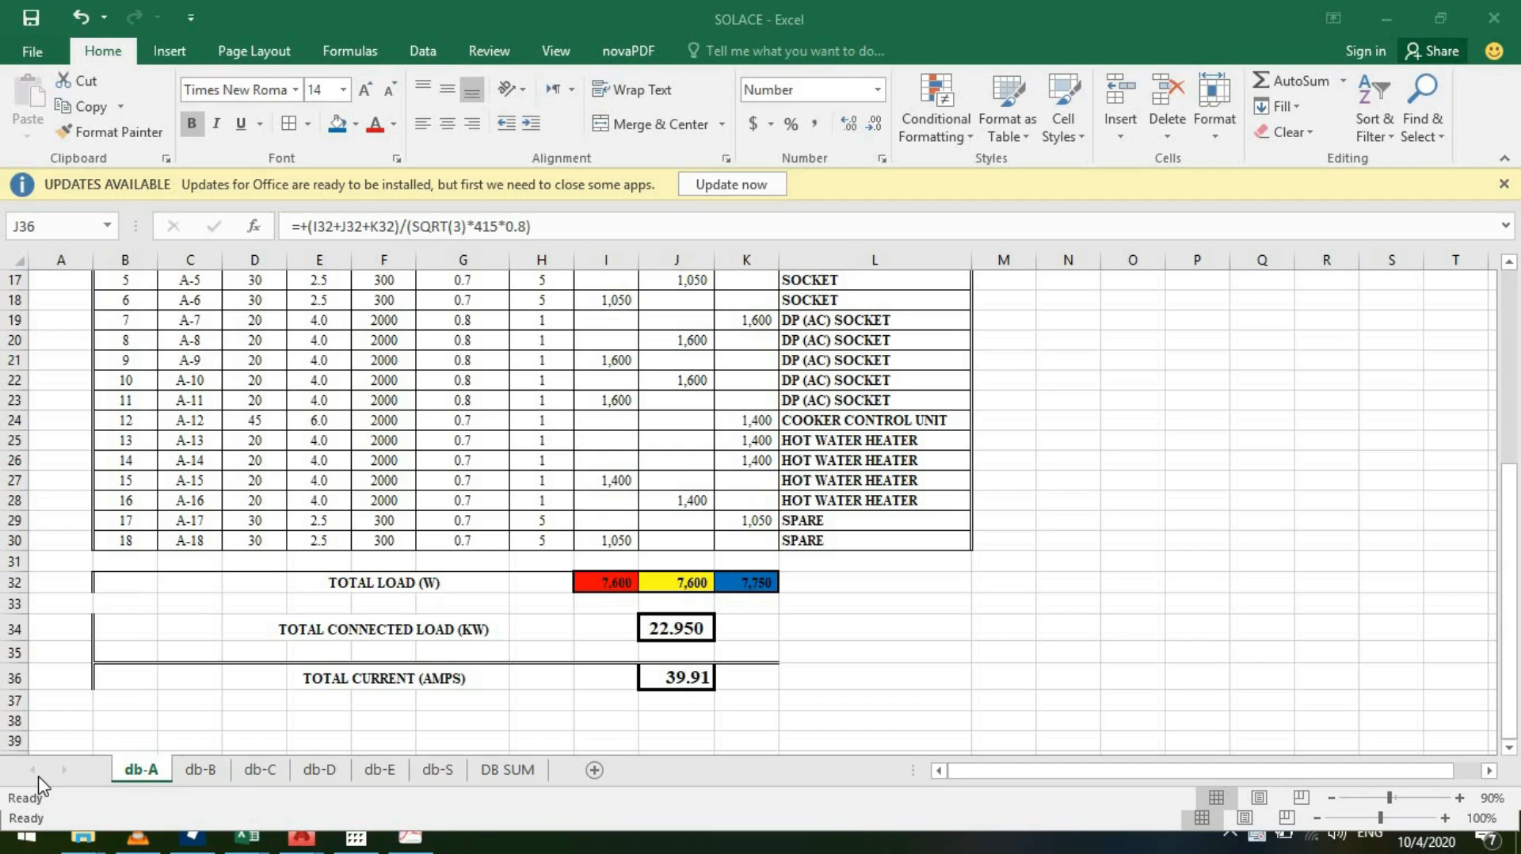
pyautogui.moveTo(609, 629)
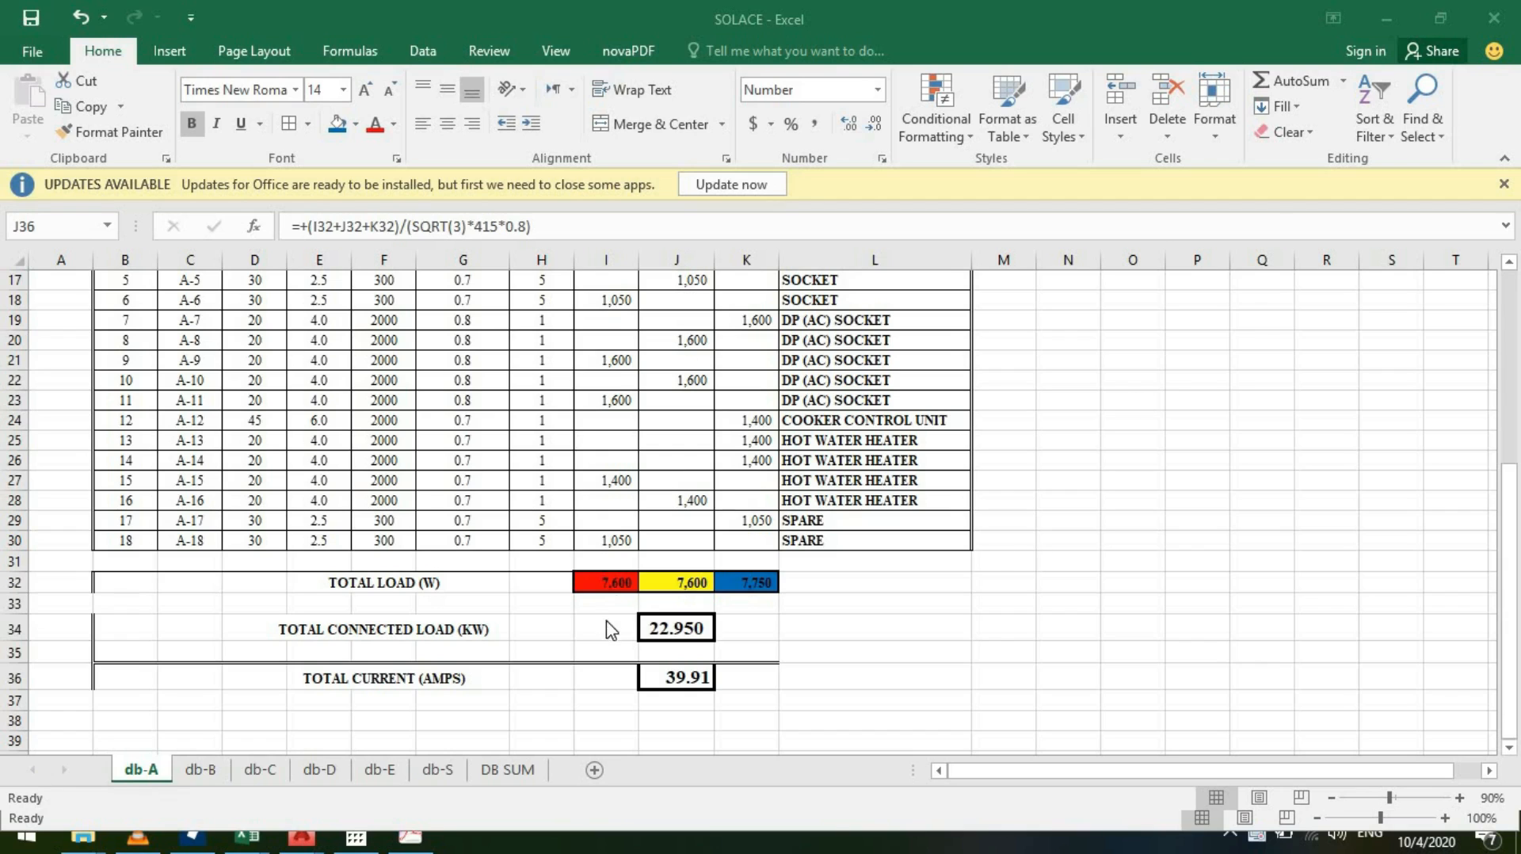
# Check the total current formula, then select K34 beside the connected load total
pyautogui.click(676, 678)
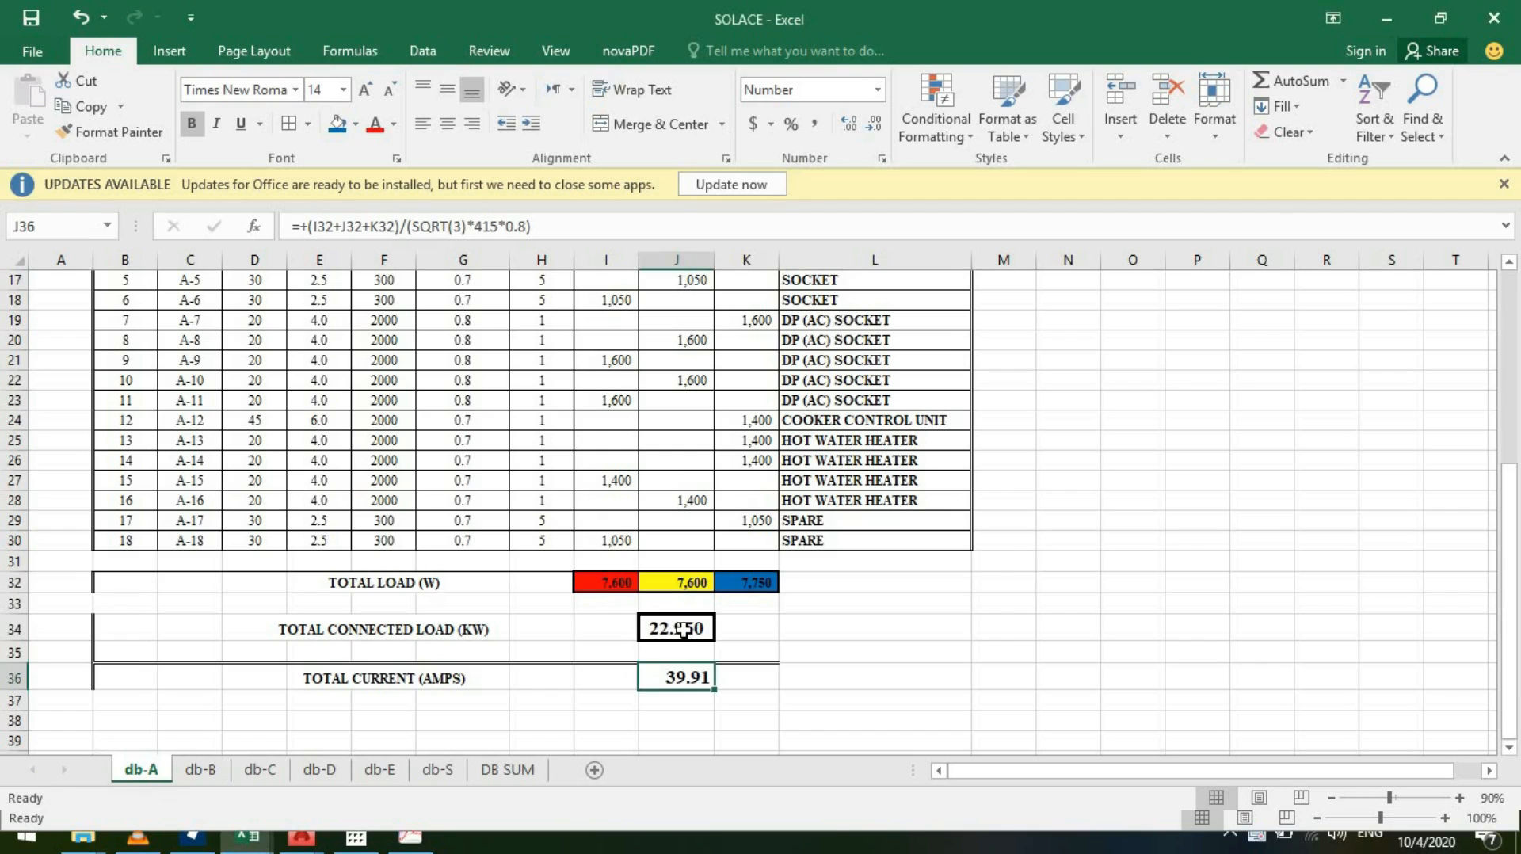
pyautogui.click(675, 628)
pyautogui.write('=(')
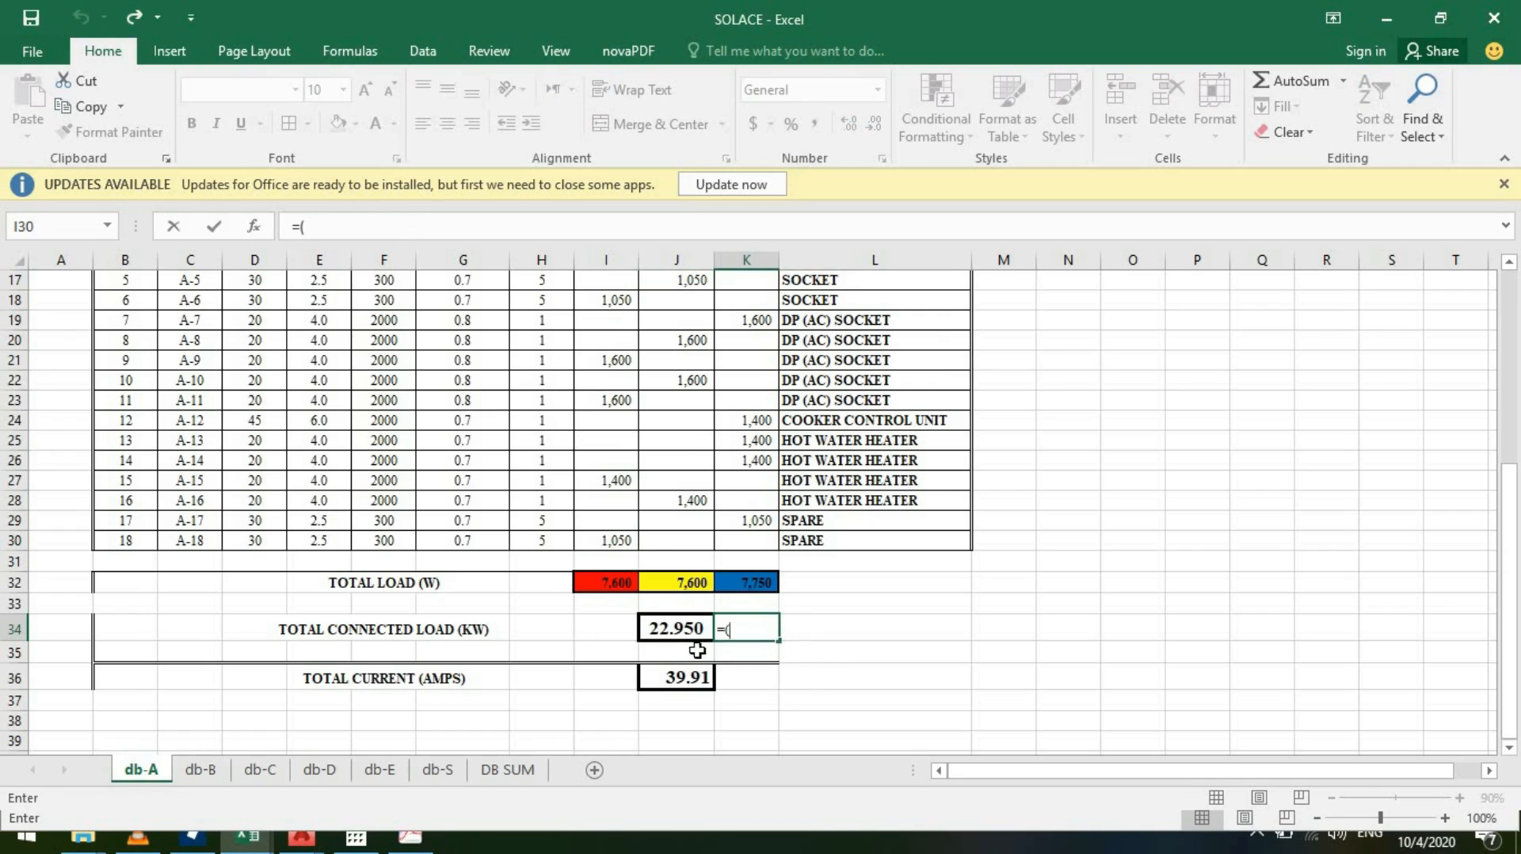
# Sum phase totals I32+J32+K32 in K34 to see 22,950, try adding /1, then discard it
pyautogui.click(608, 583)
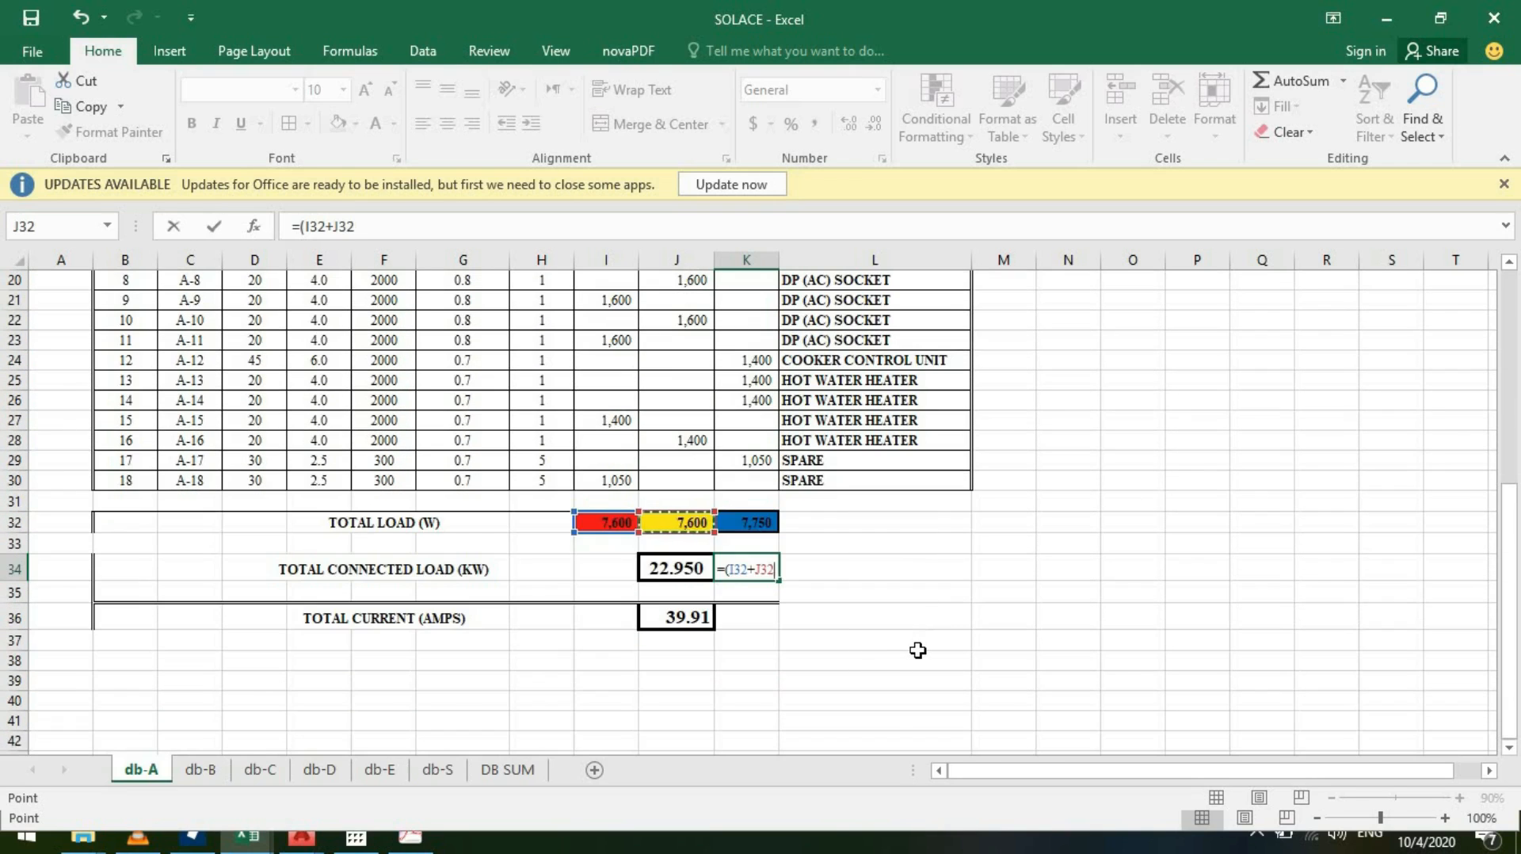
pyautogui.write('+')
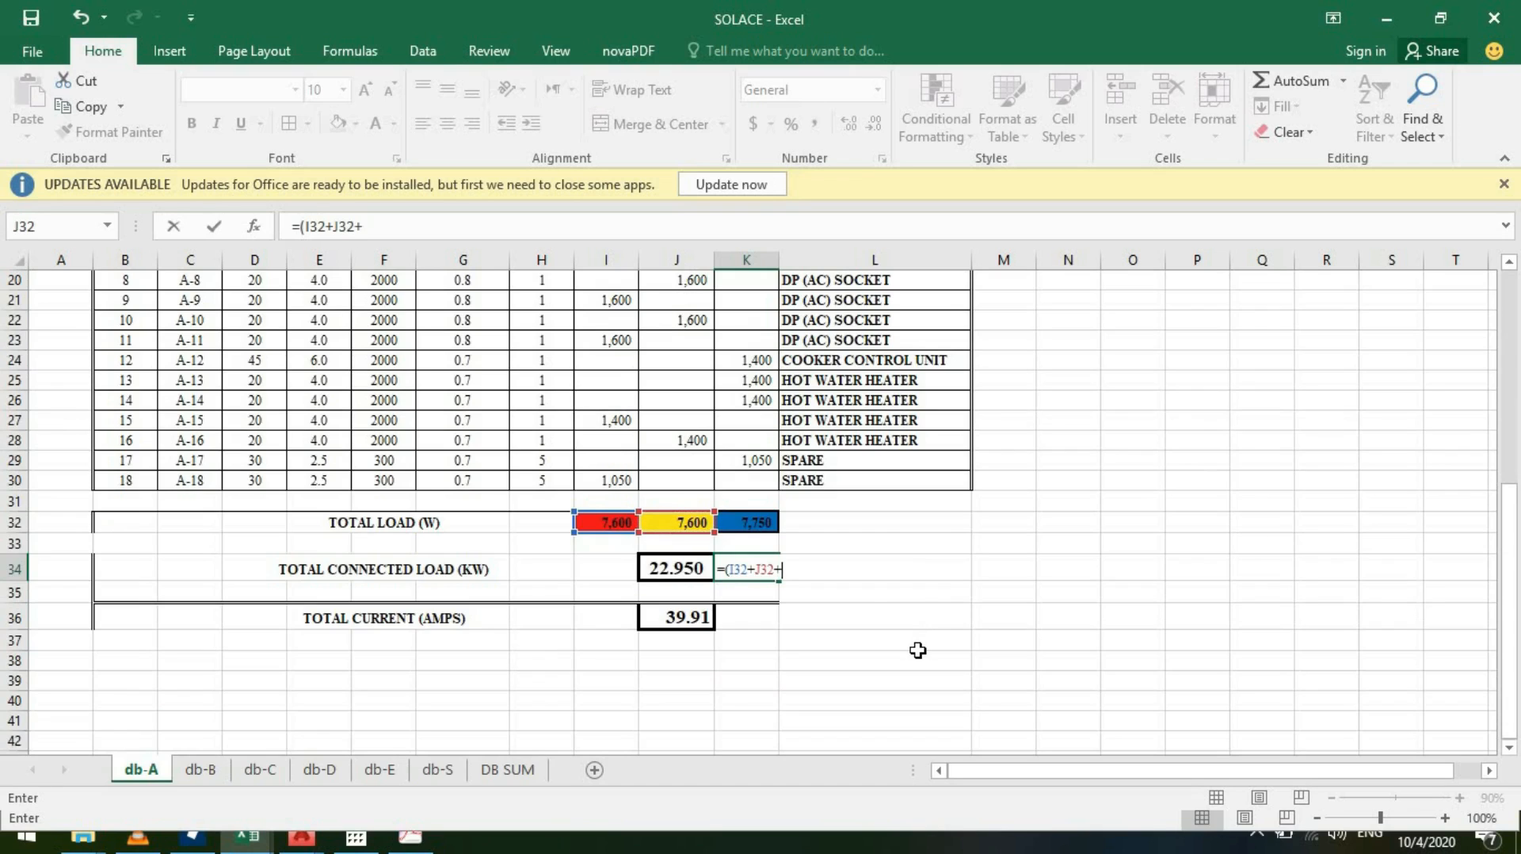
pyautogui.click(747, 522)
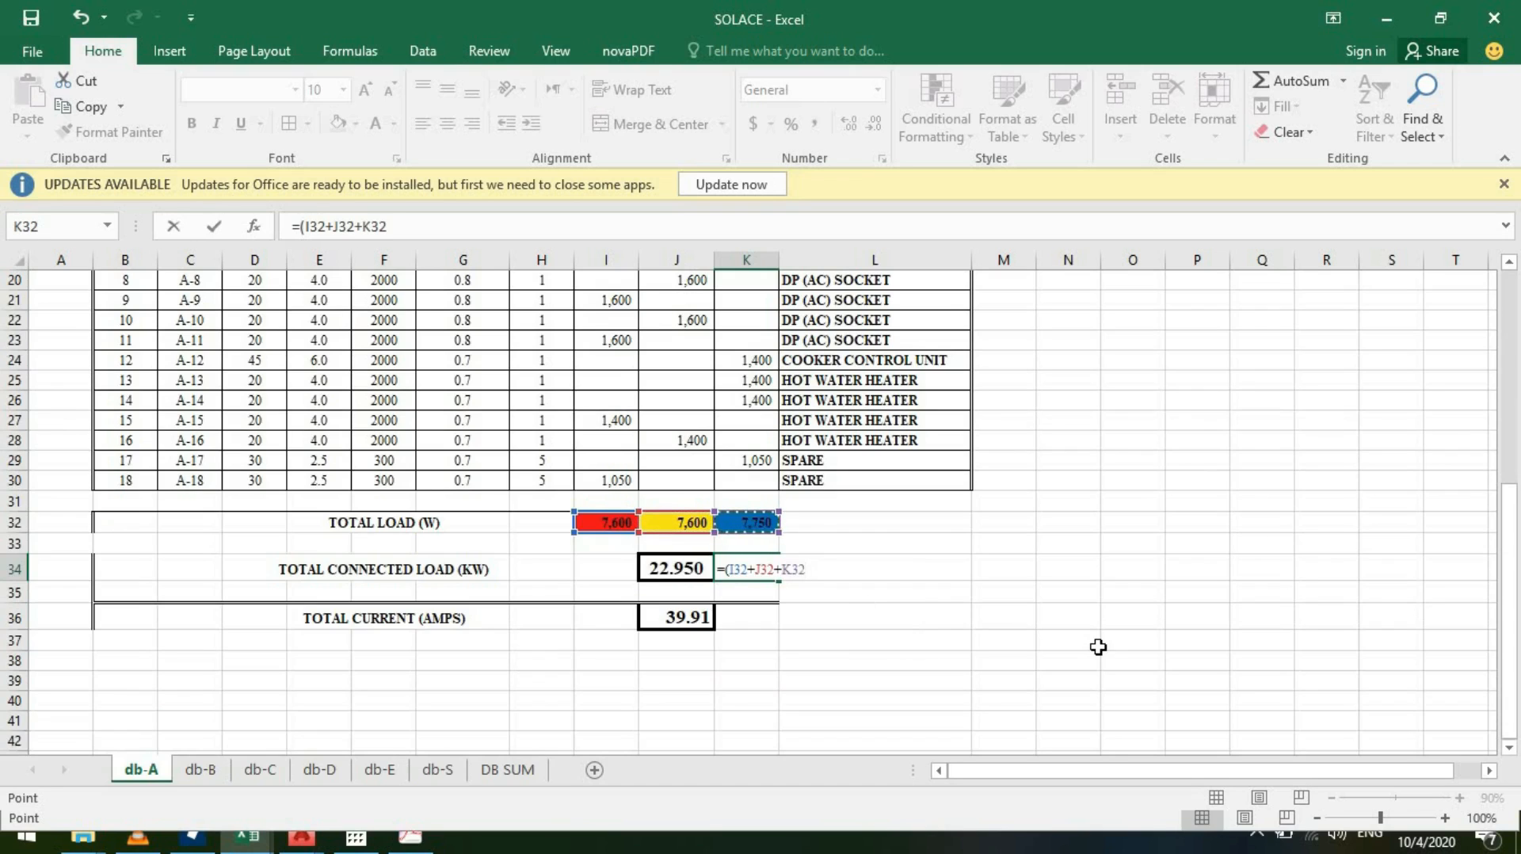
pyautogui.press('enter')
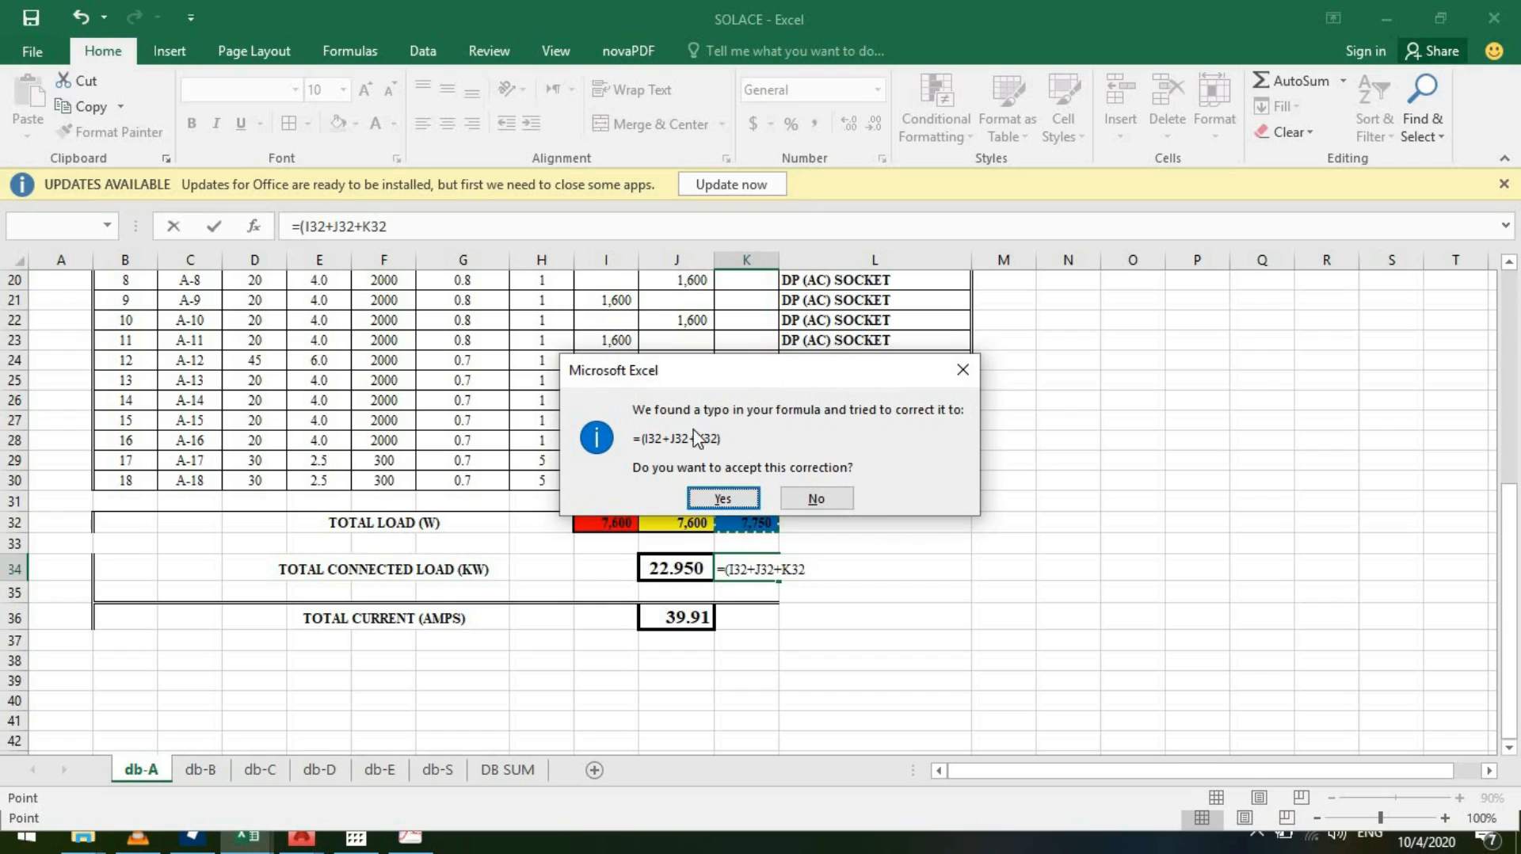
pyautogui.click(722, 497)
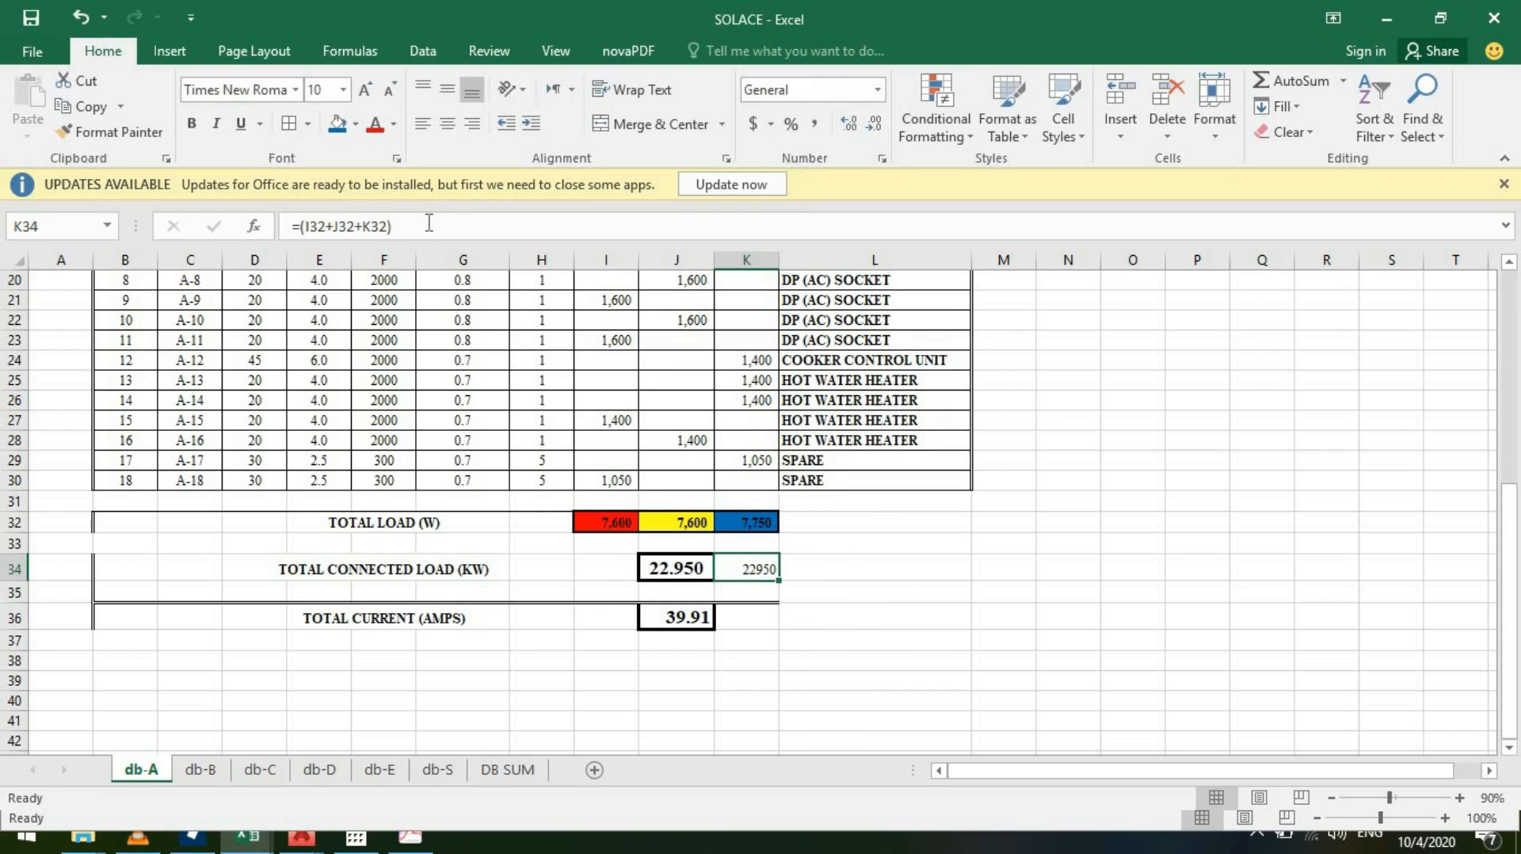
pyautogui.doubleClick(745, 568)
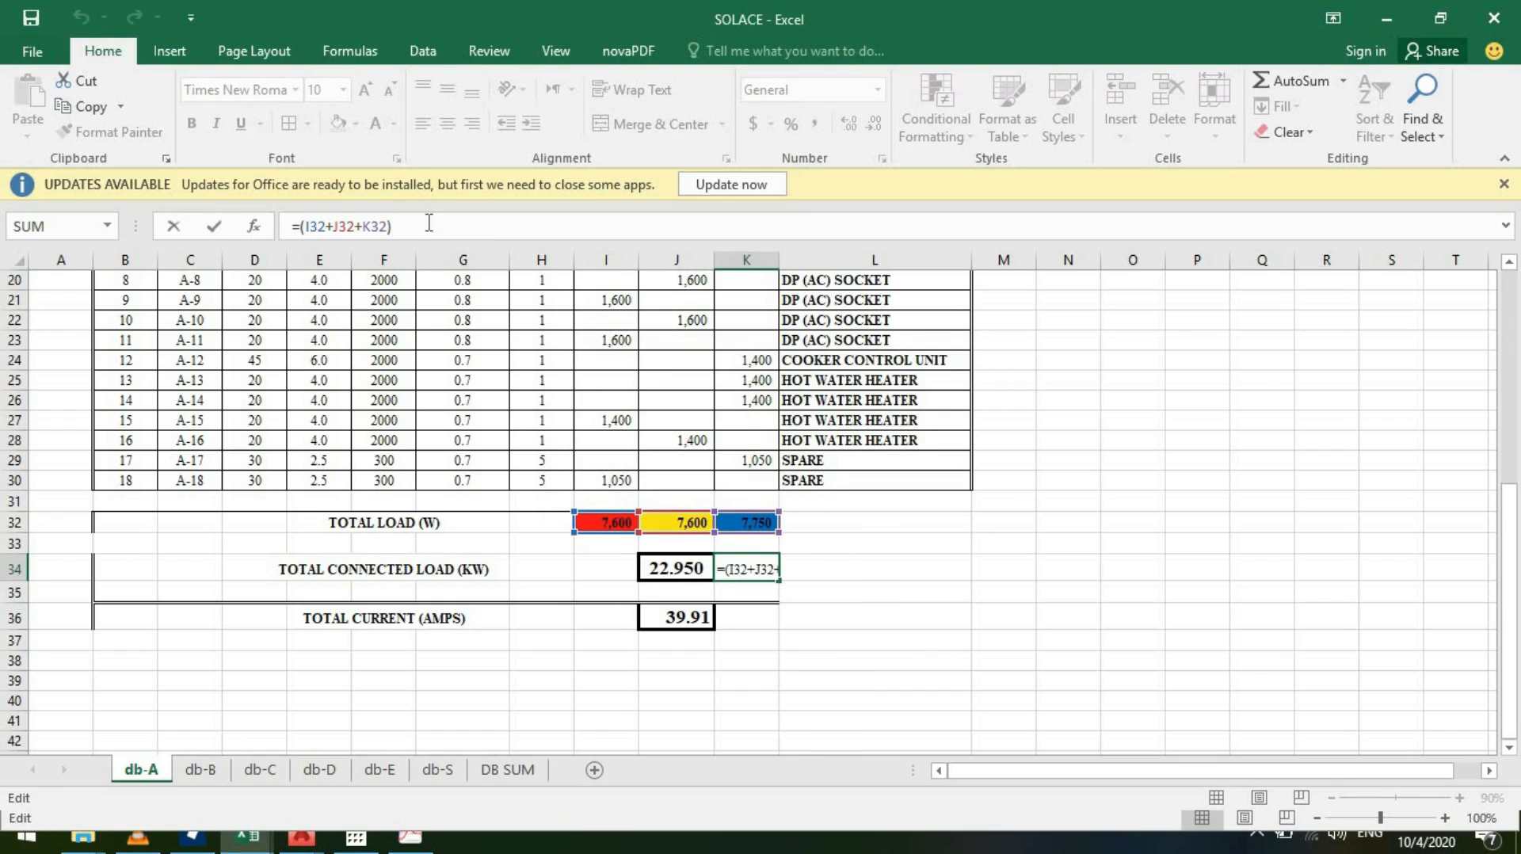
pyautogui.write('/1')
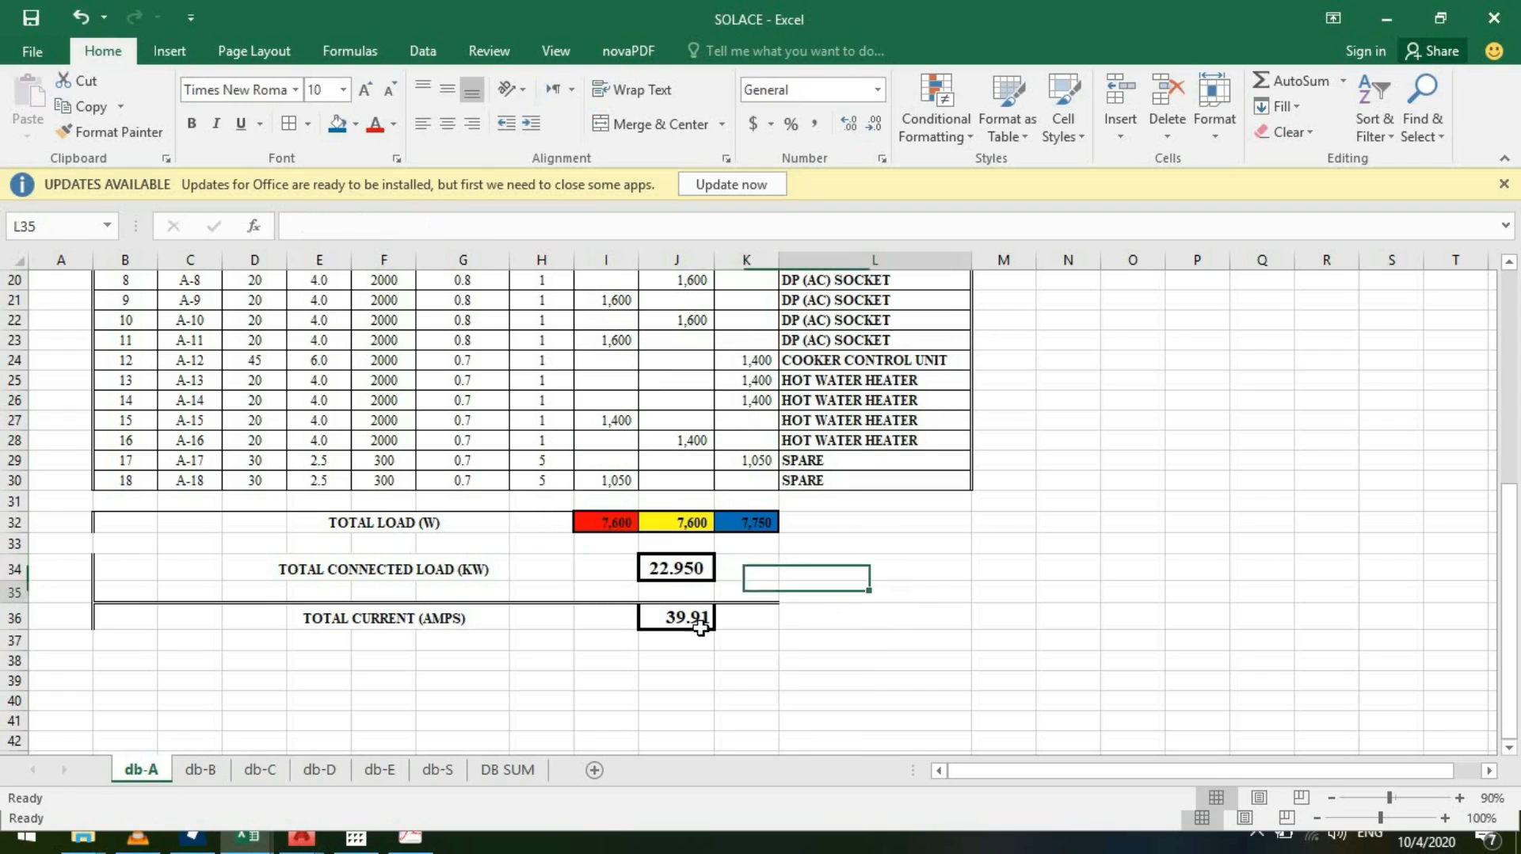
pyautogui.click(676, 568)
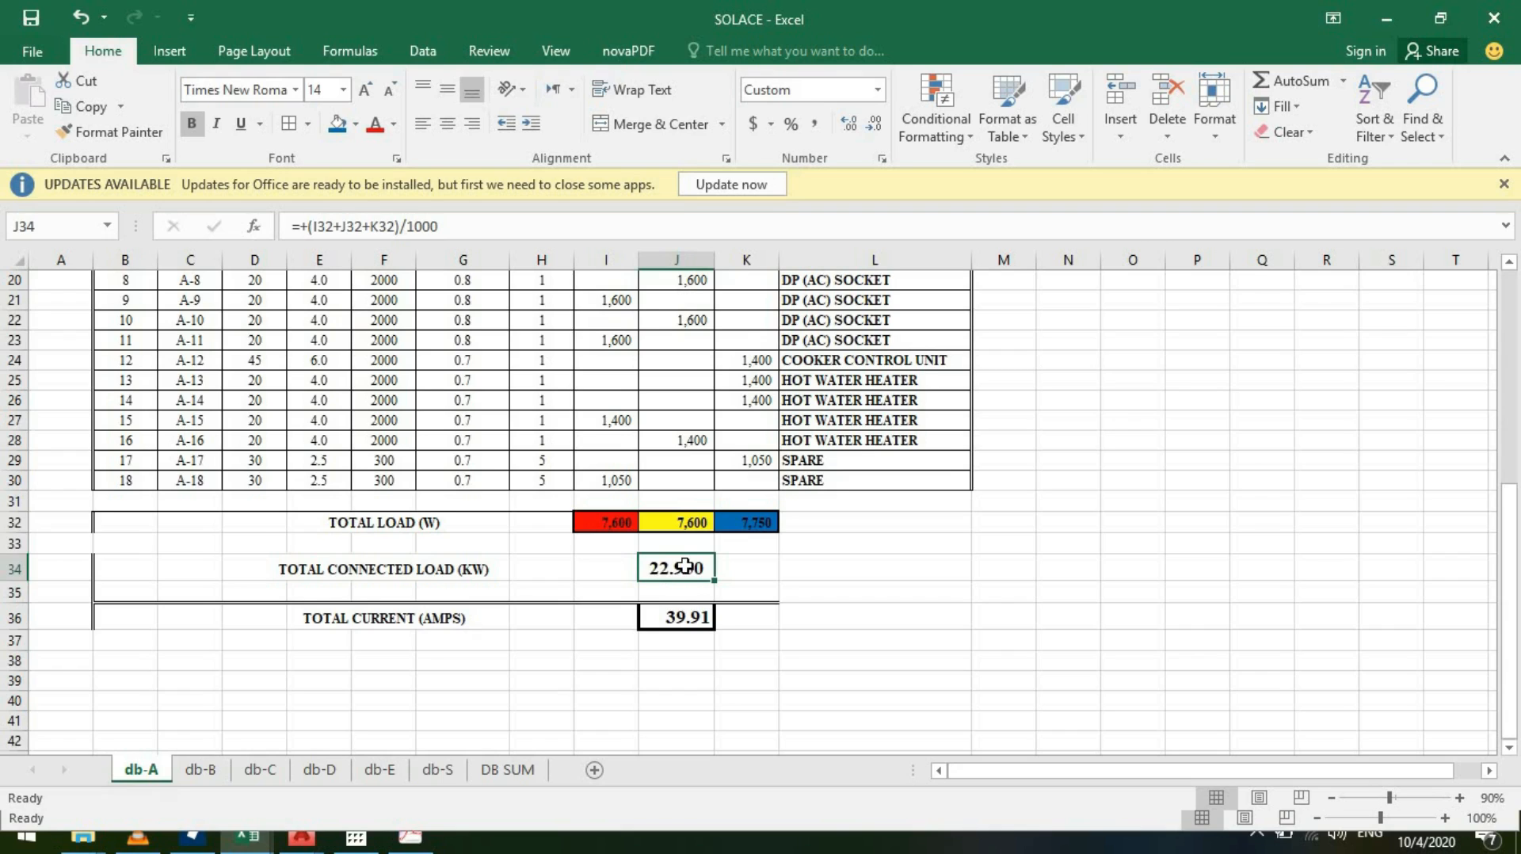
pyautogui.moveTo(790, 524)
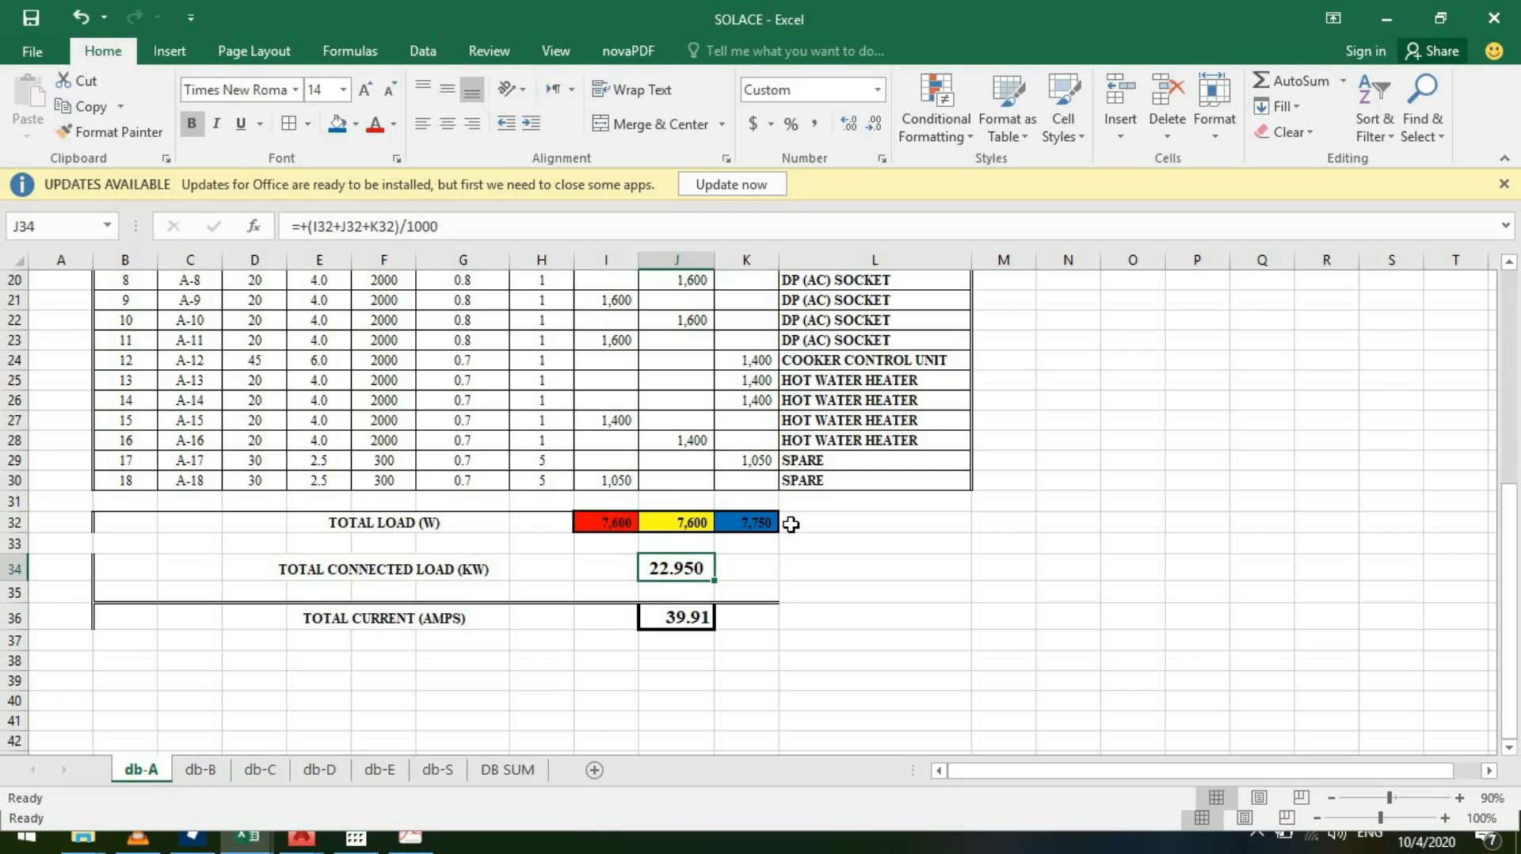
pyautogui.moveTo(675, 575)
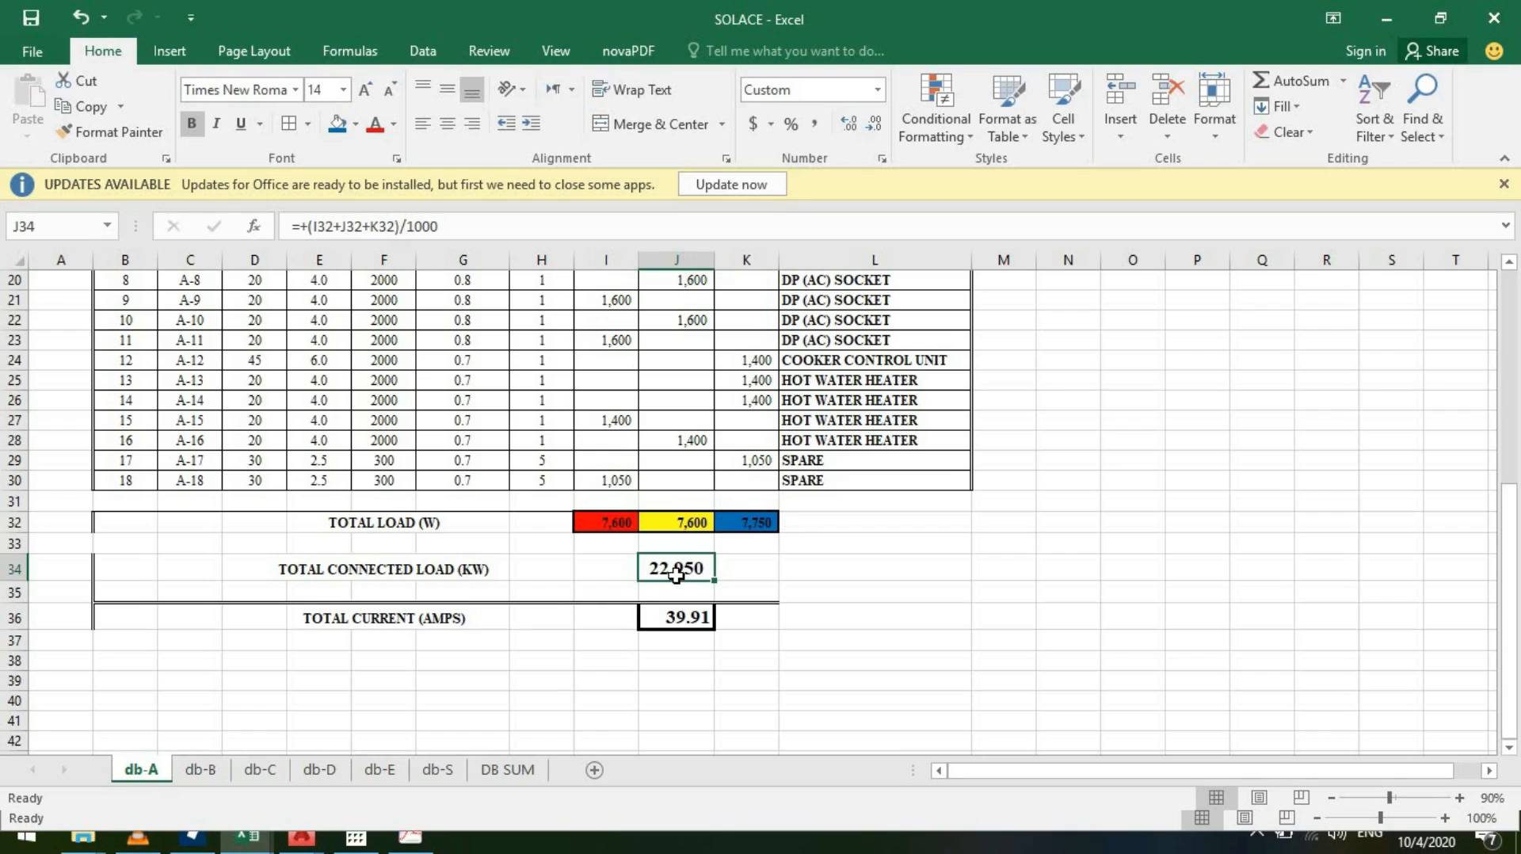
pyautogui.moveTo(690, 638)
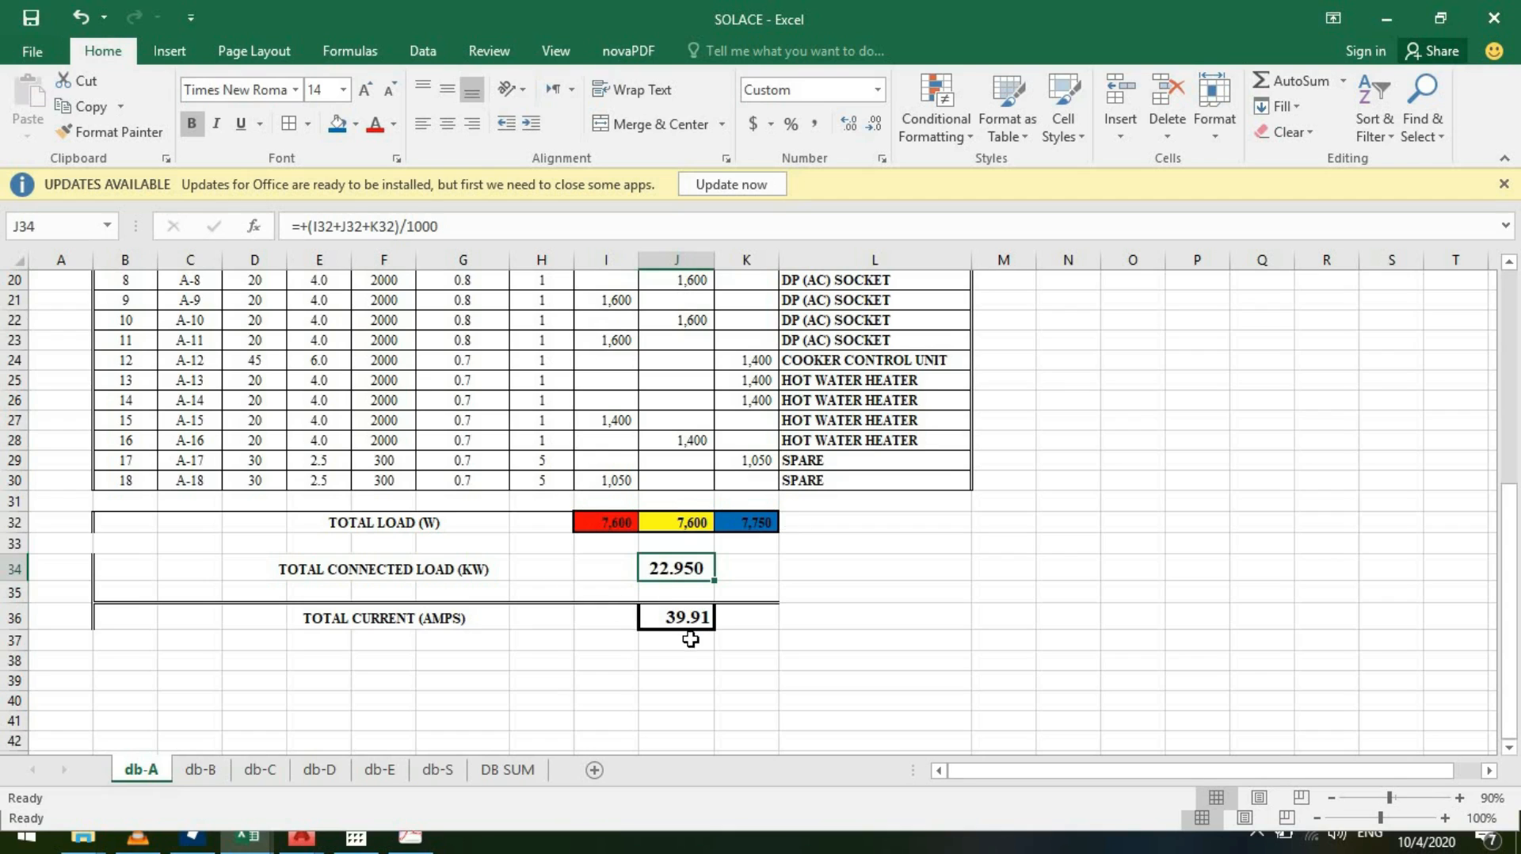
pyautogui.click(676, 617)
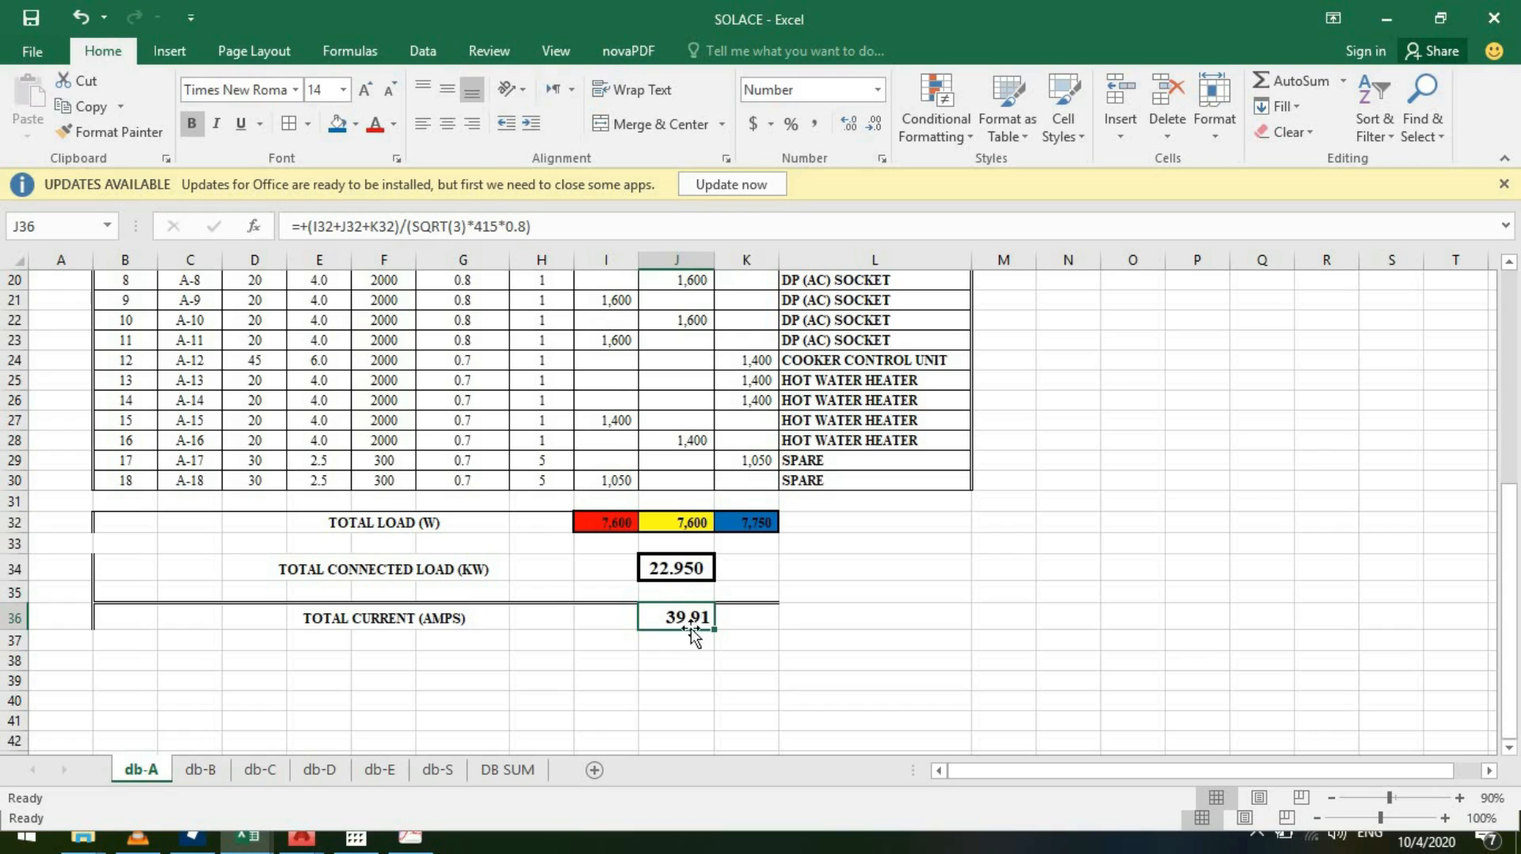
pyautogui.moveTo(704, 633)
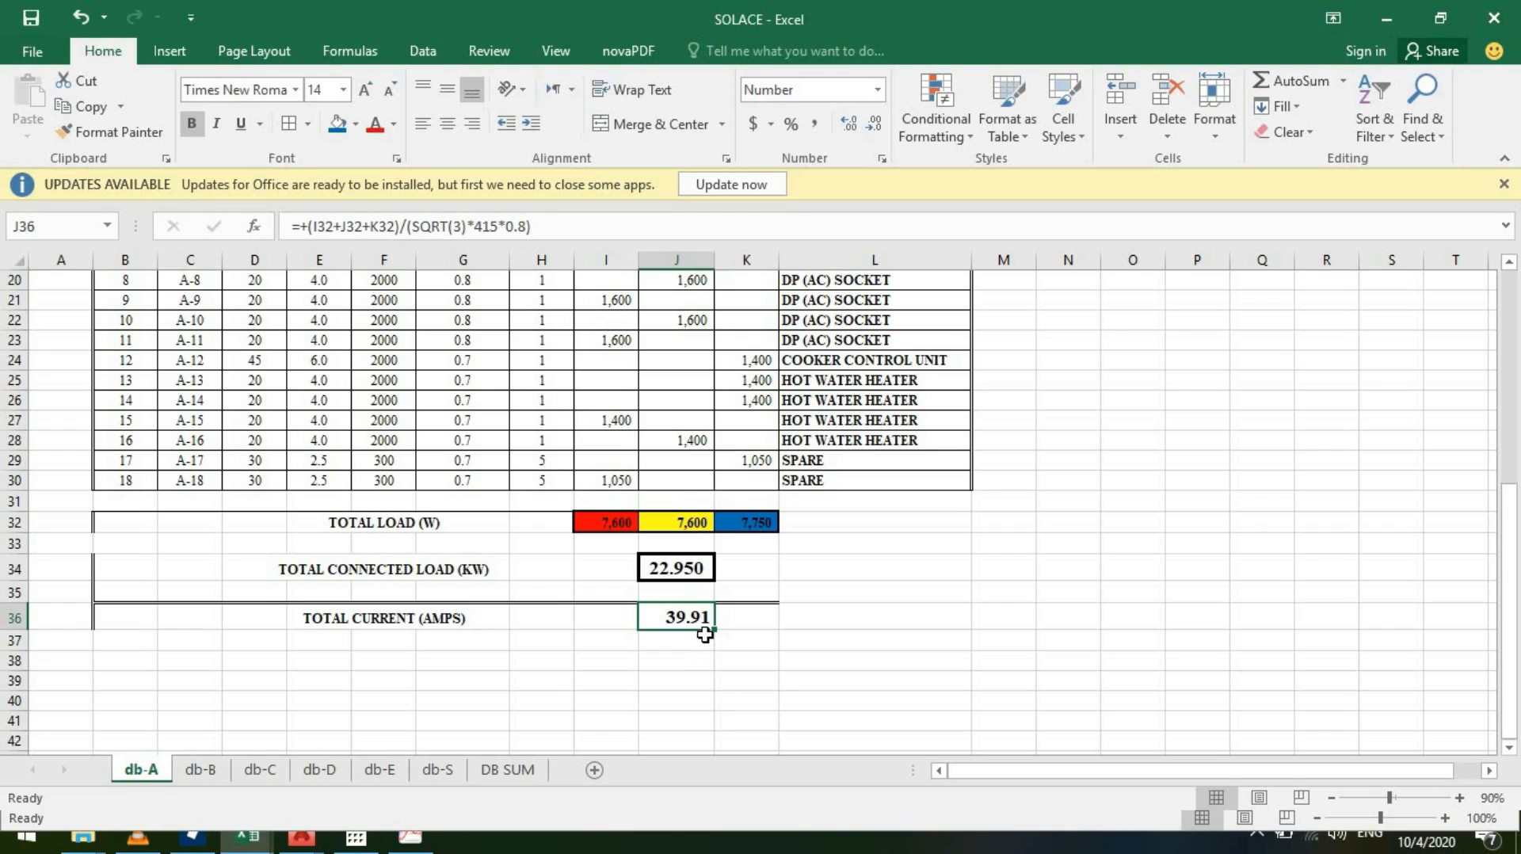
pyautogui.moveTo(699, 648)
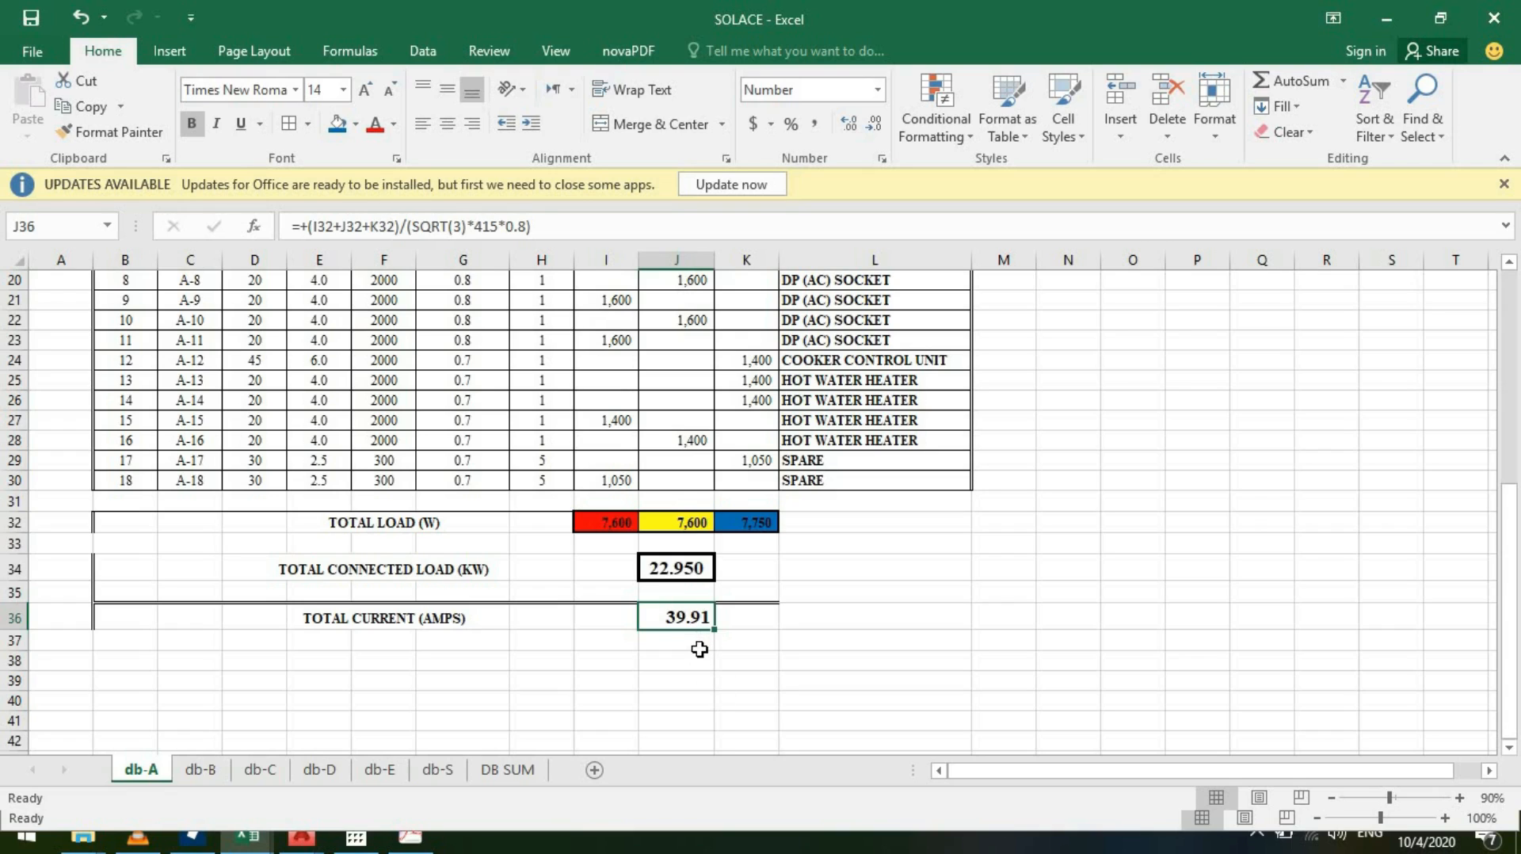
pyautogui.moveTo(298, 213)
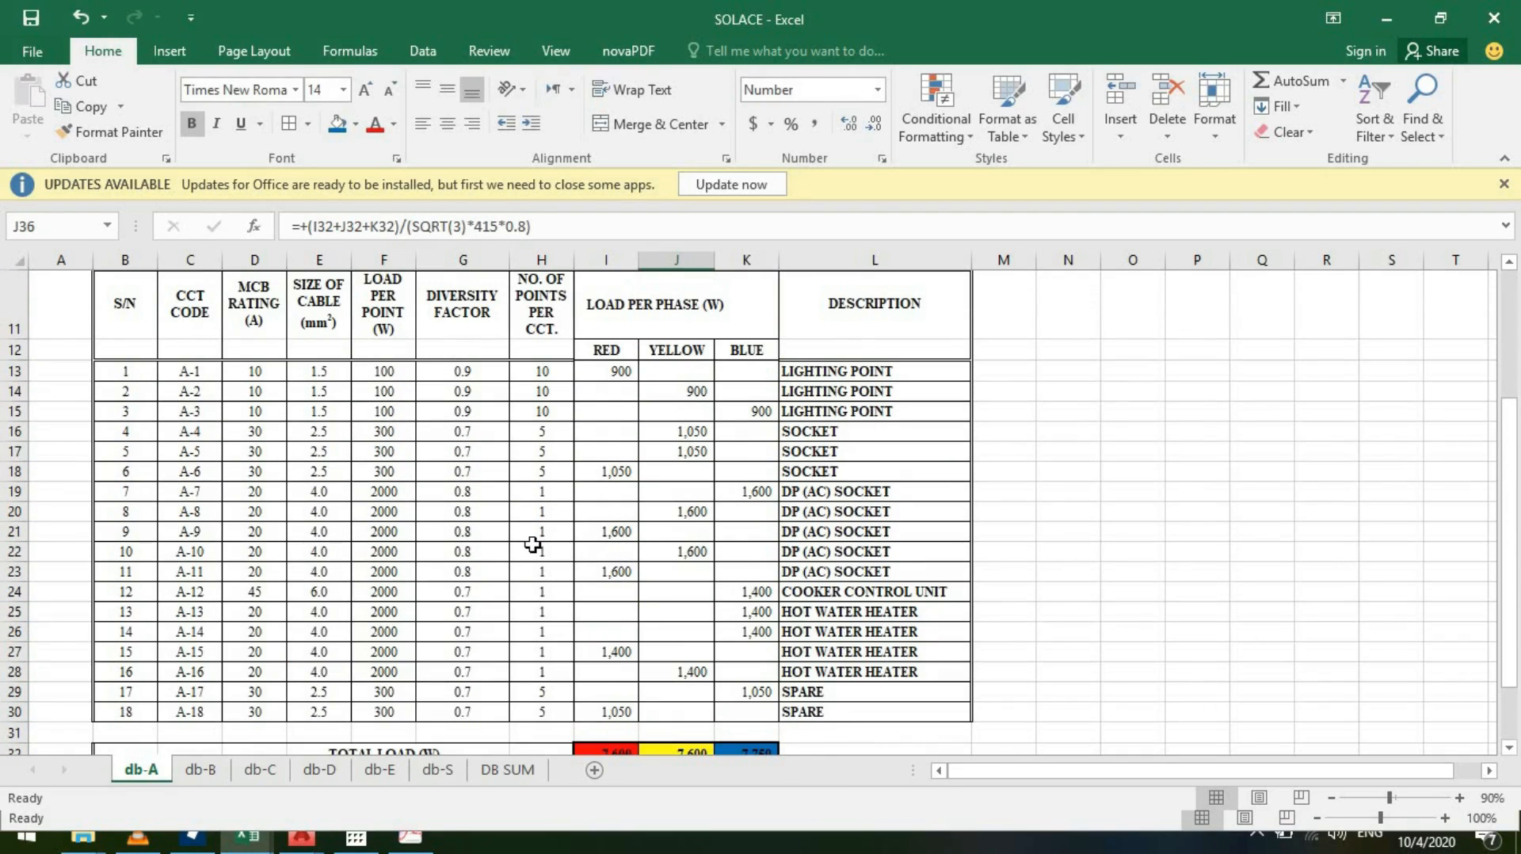
# Show the DB SUM sheet listing DB-A's 22.95 kW among the sub-board loads
pyautogui.scroll(-3)
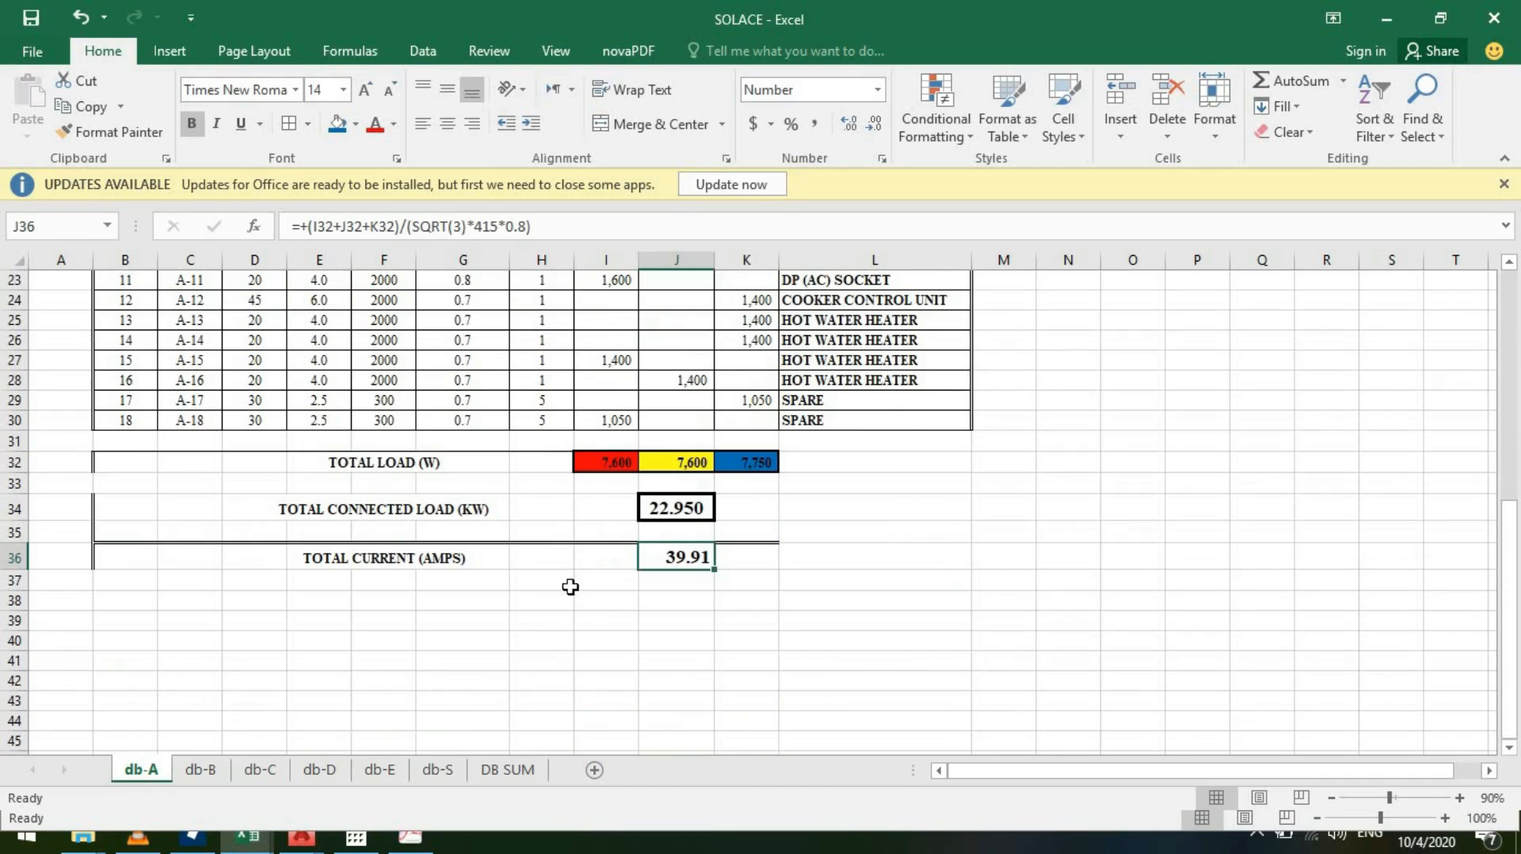
pyautogui.moveTo(742, 600)
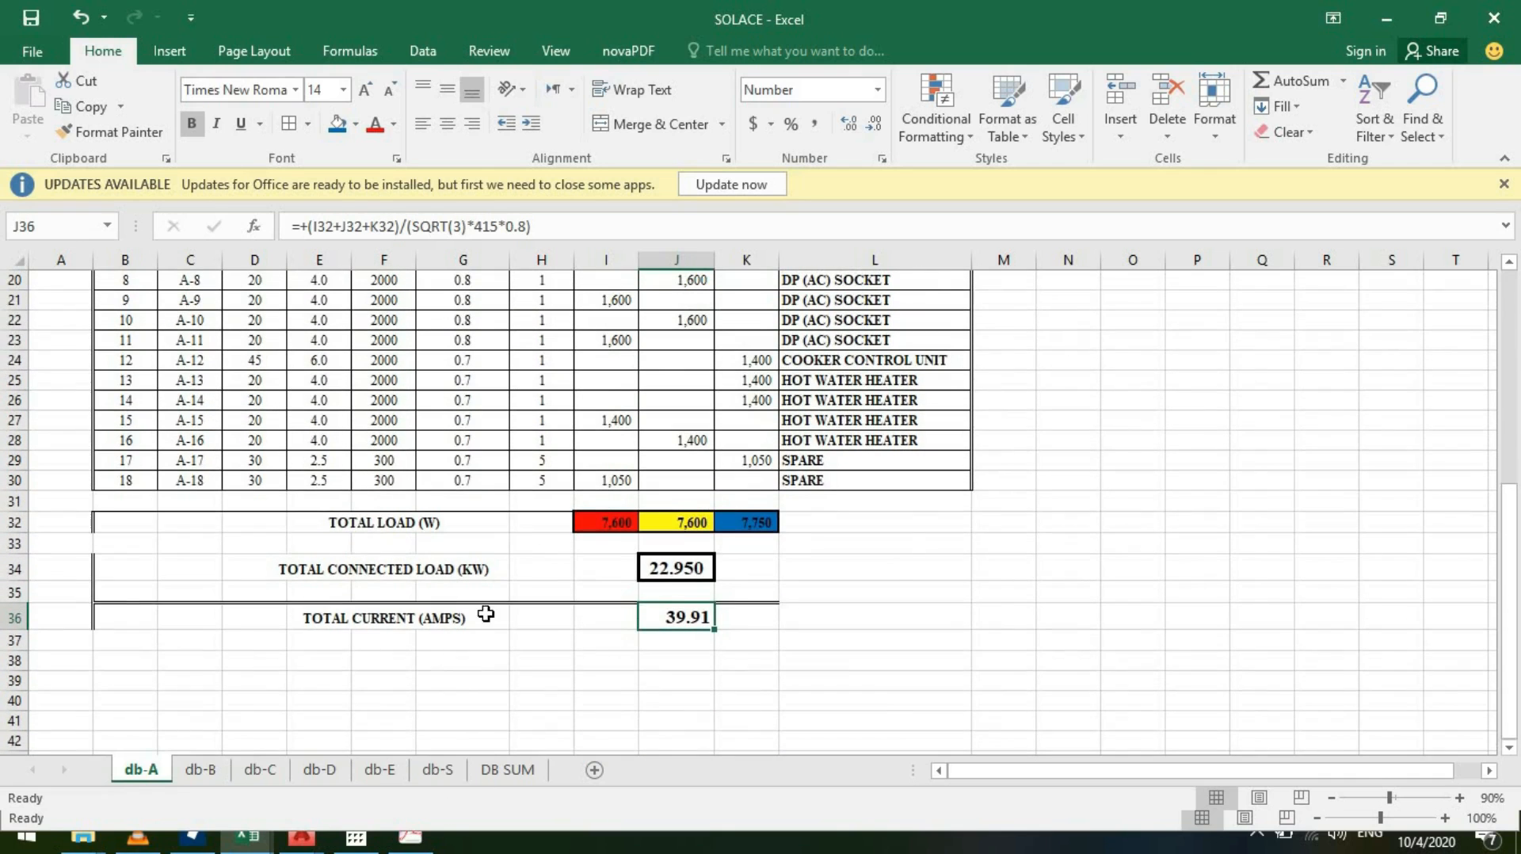
pyautogui.click(506, 769)
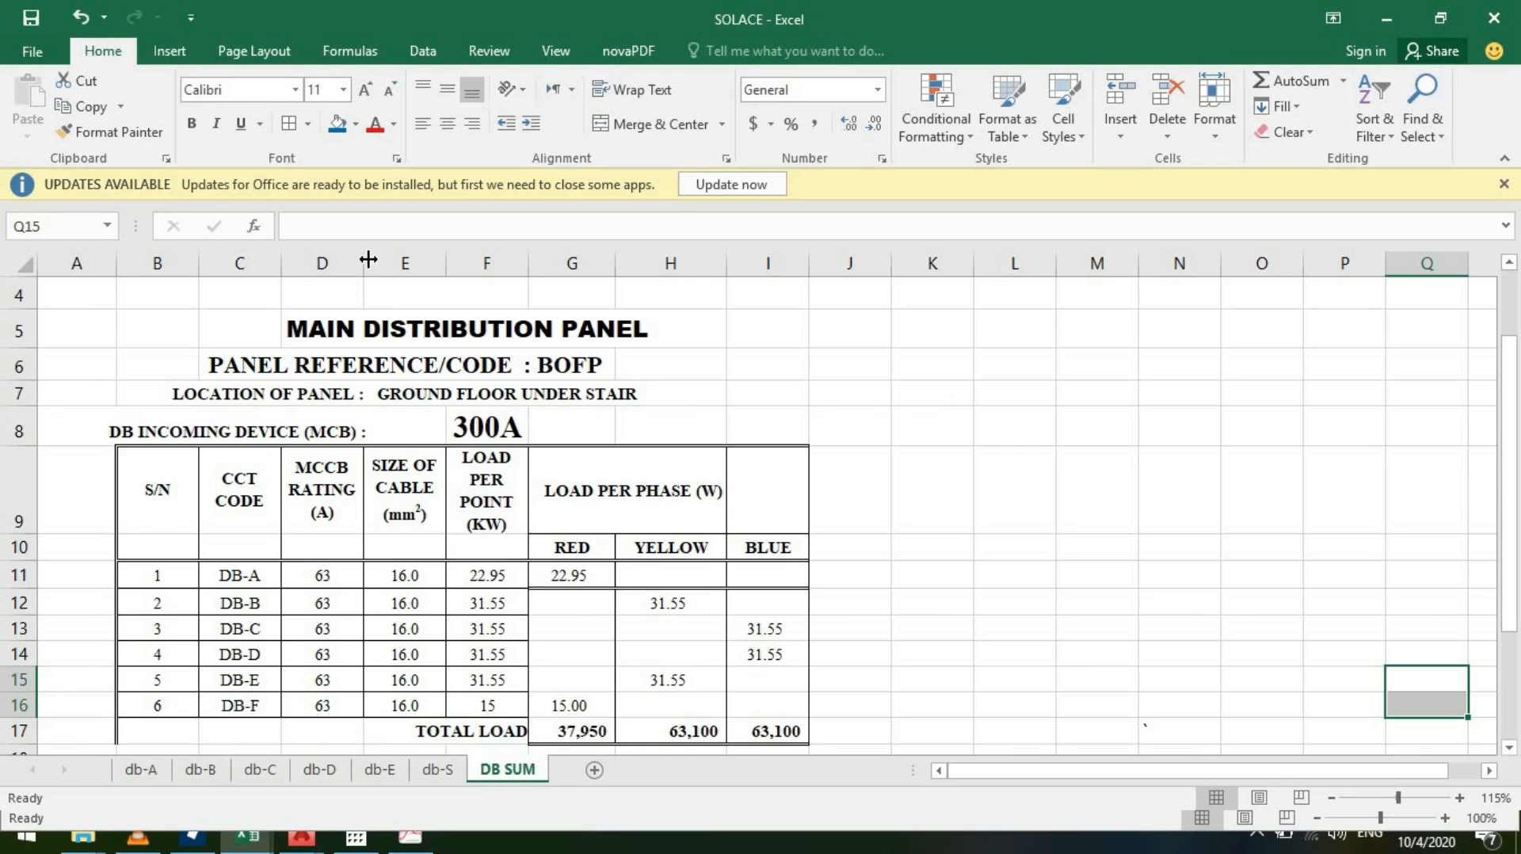
pyautogui.moveTo(556, 446)
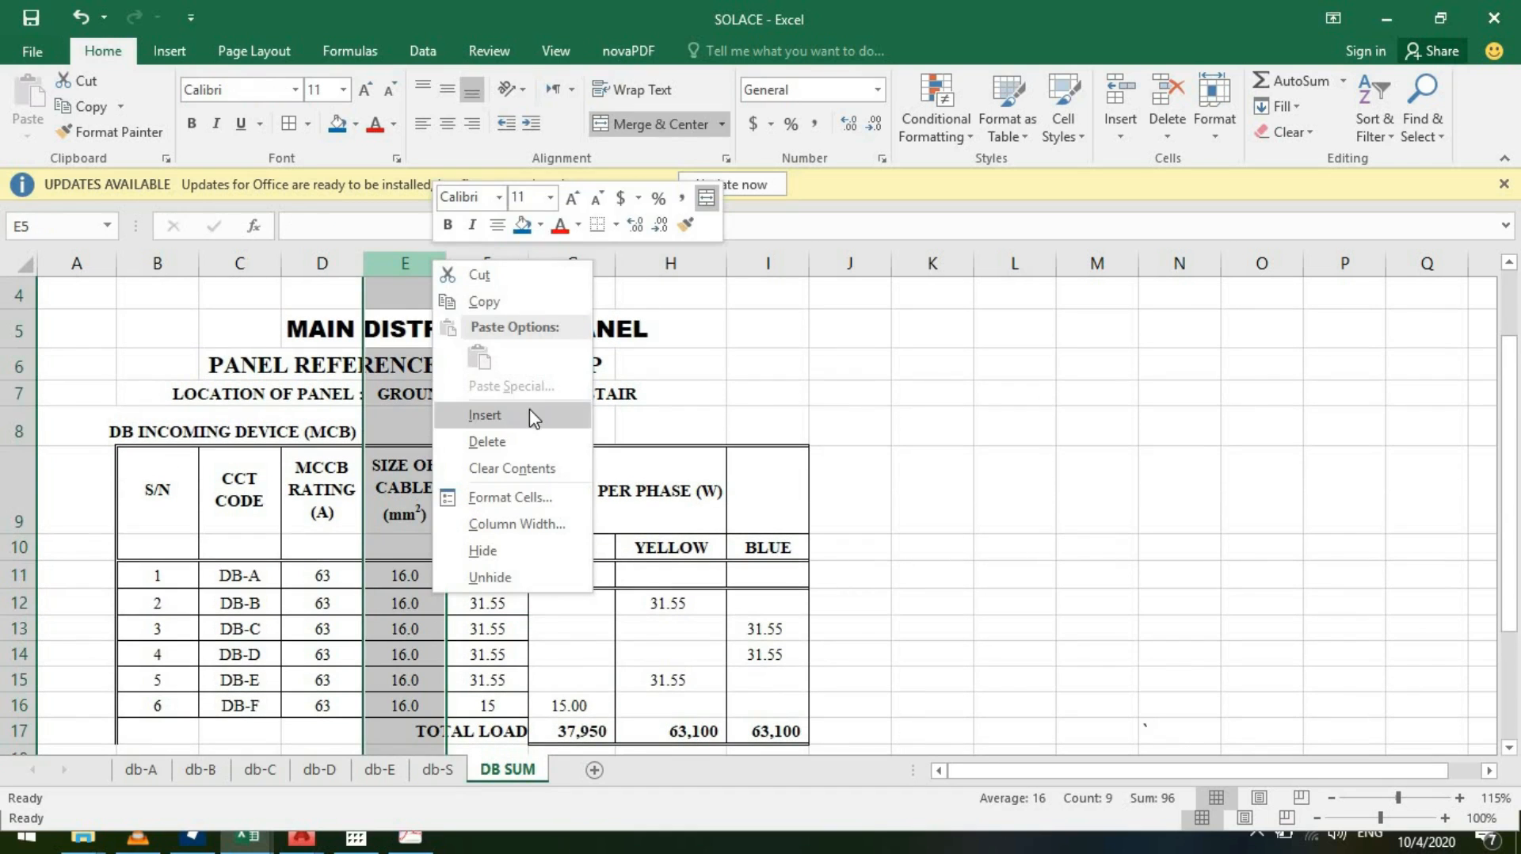
# Insert a 'DIV FACT' column before the cable size column and widen it
pyautogui.click(484, 414)
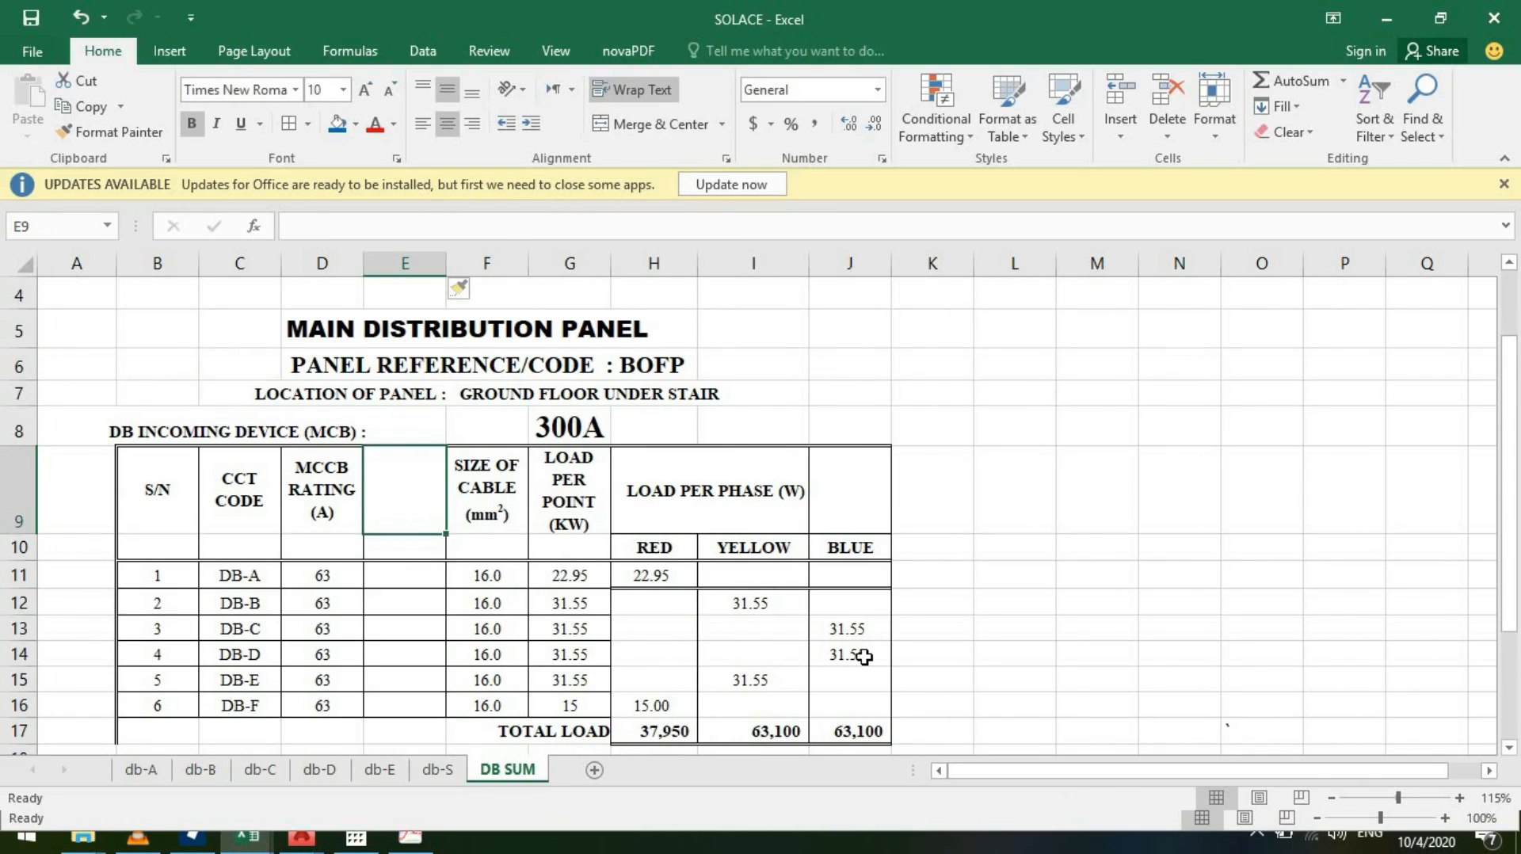
pyautogui.write('DIVERSITY')
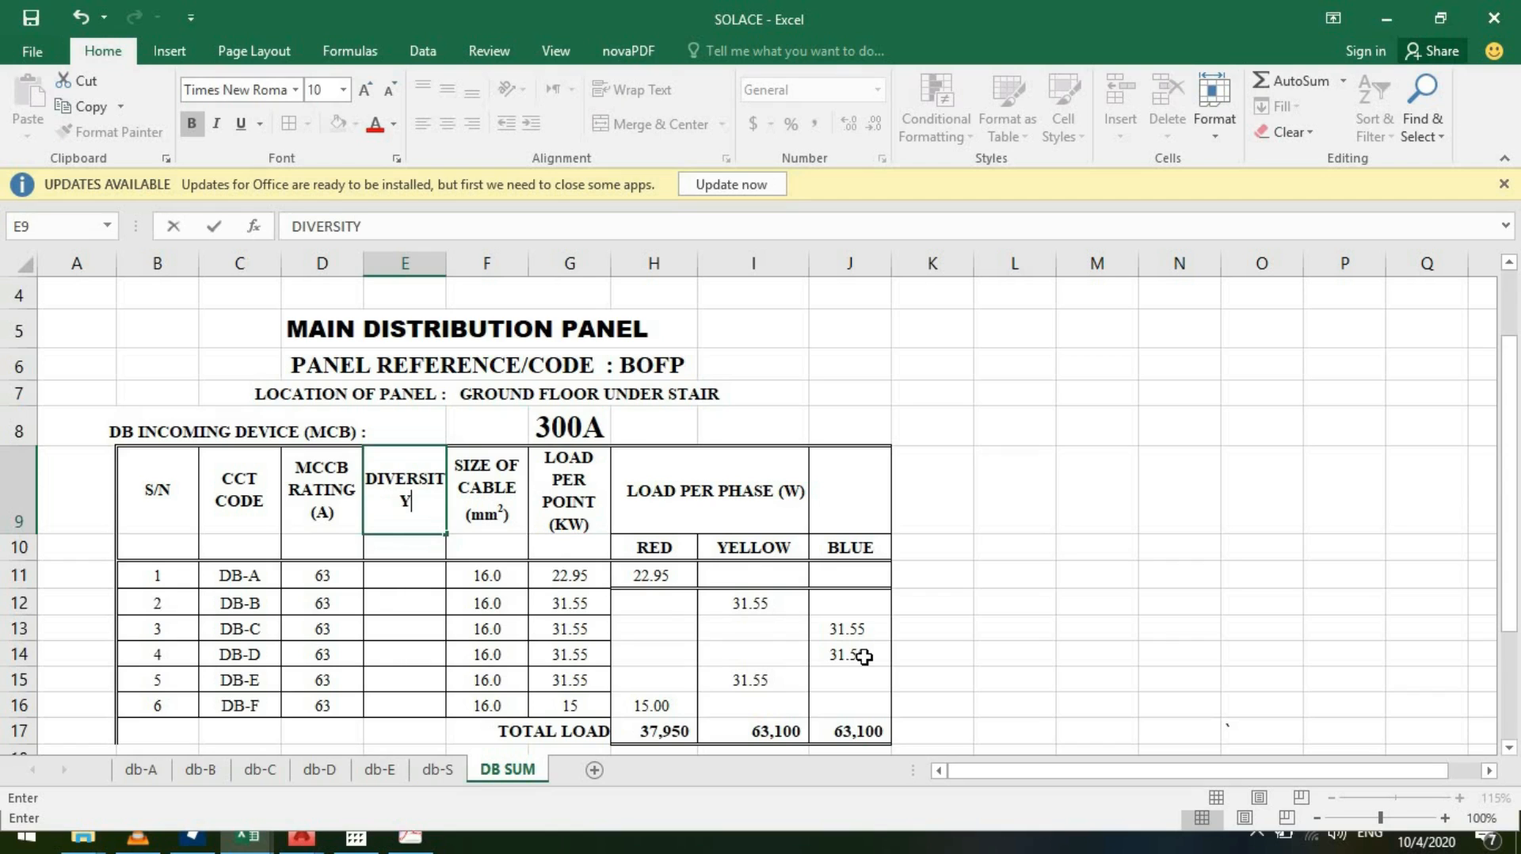
pyautogui.write('FACT')
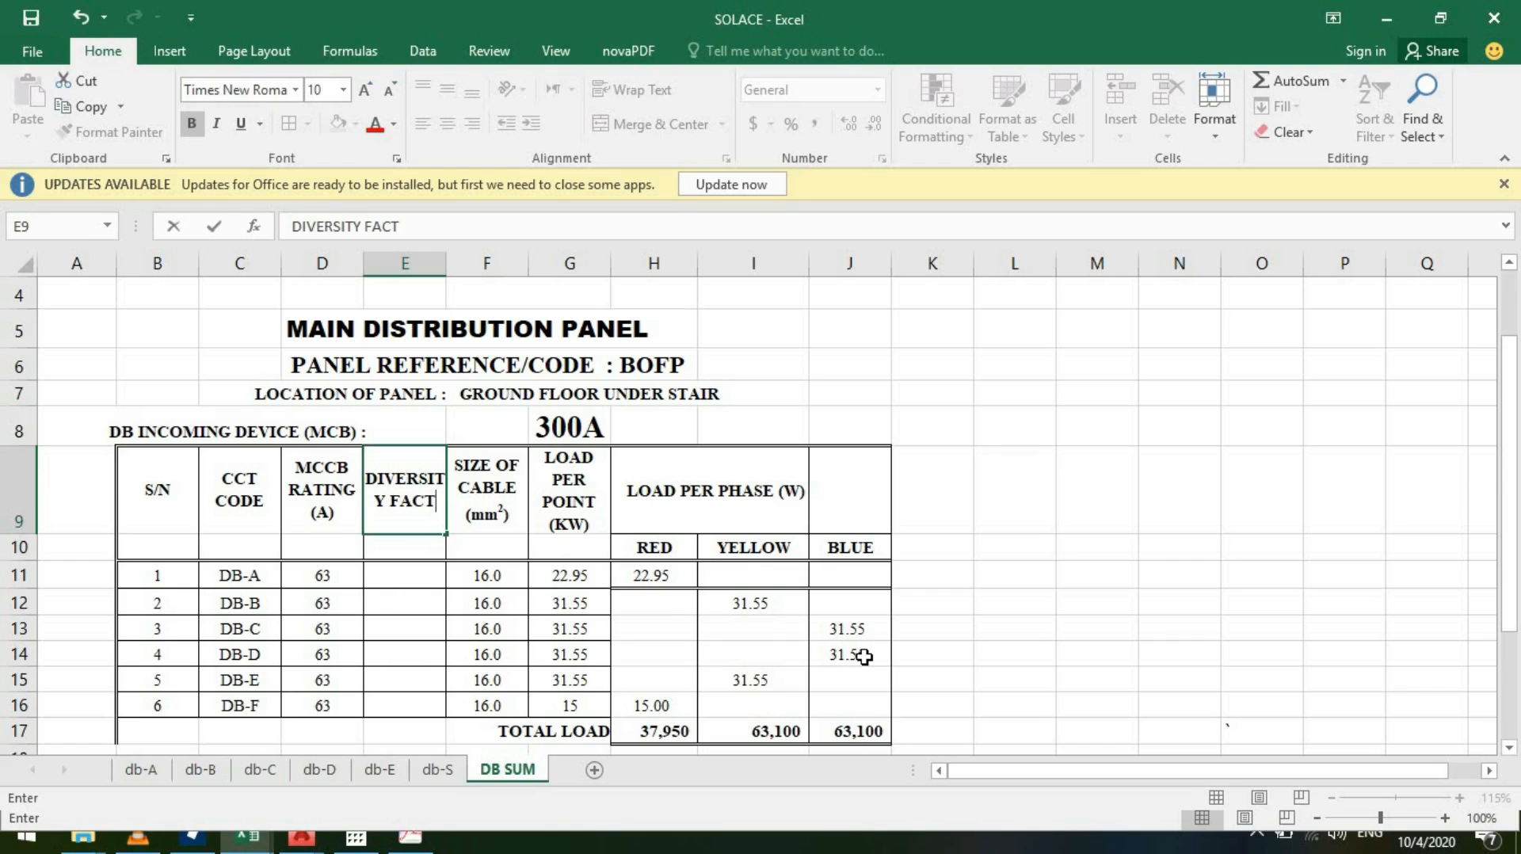
pyautogui.moveTo(444, 263); pyautogui.dragTo(454, 263)
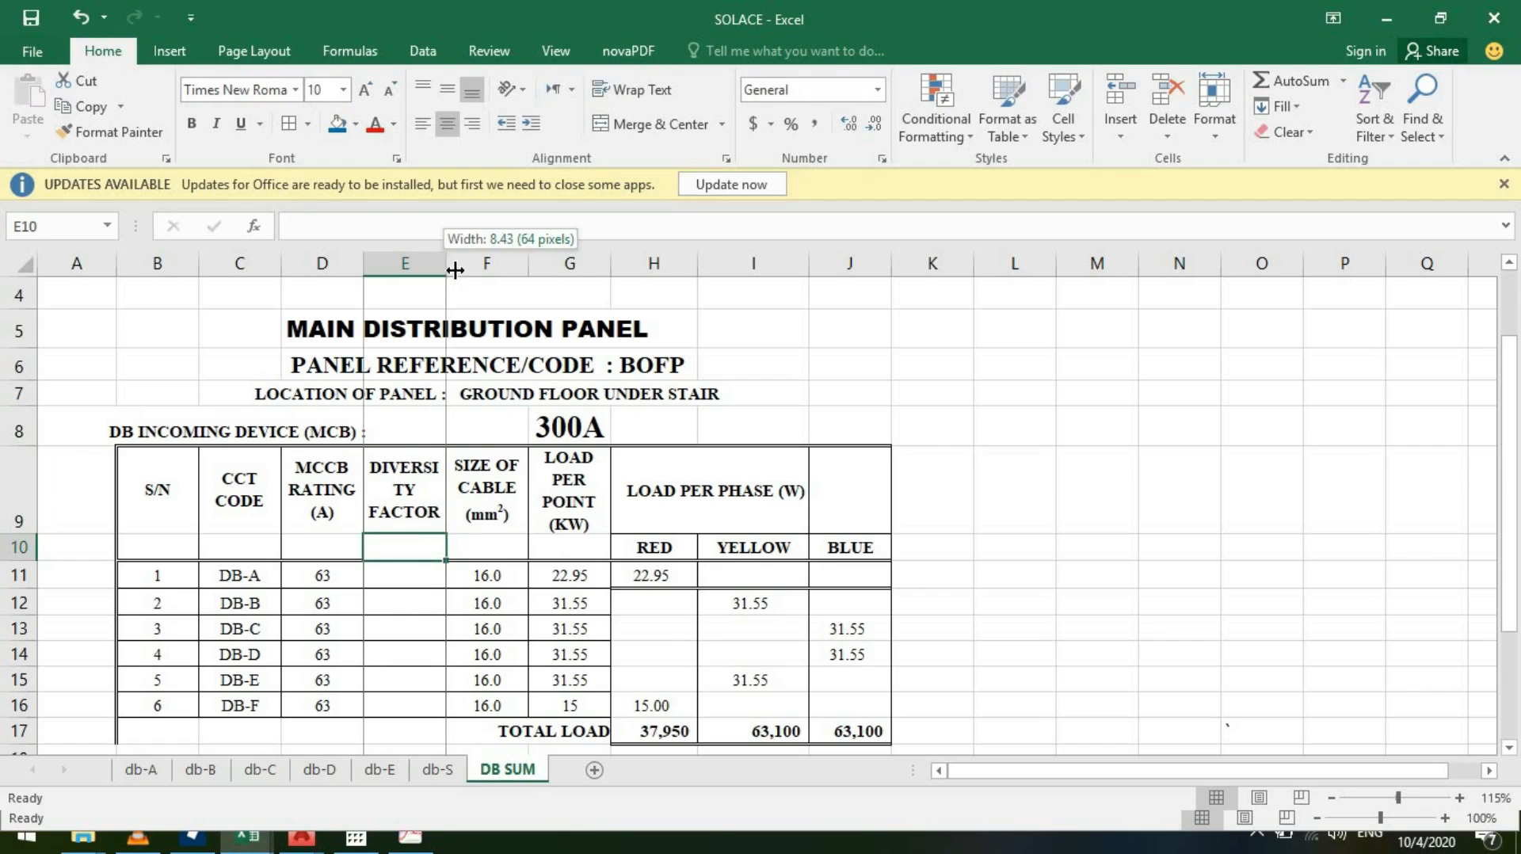
# Enter 0.7 as the diversity factor for sub-boards DB-A through DB-F
pyautogui.scroll(-3)
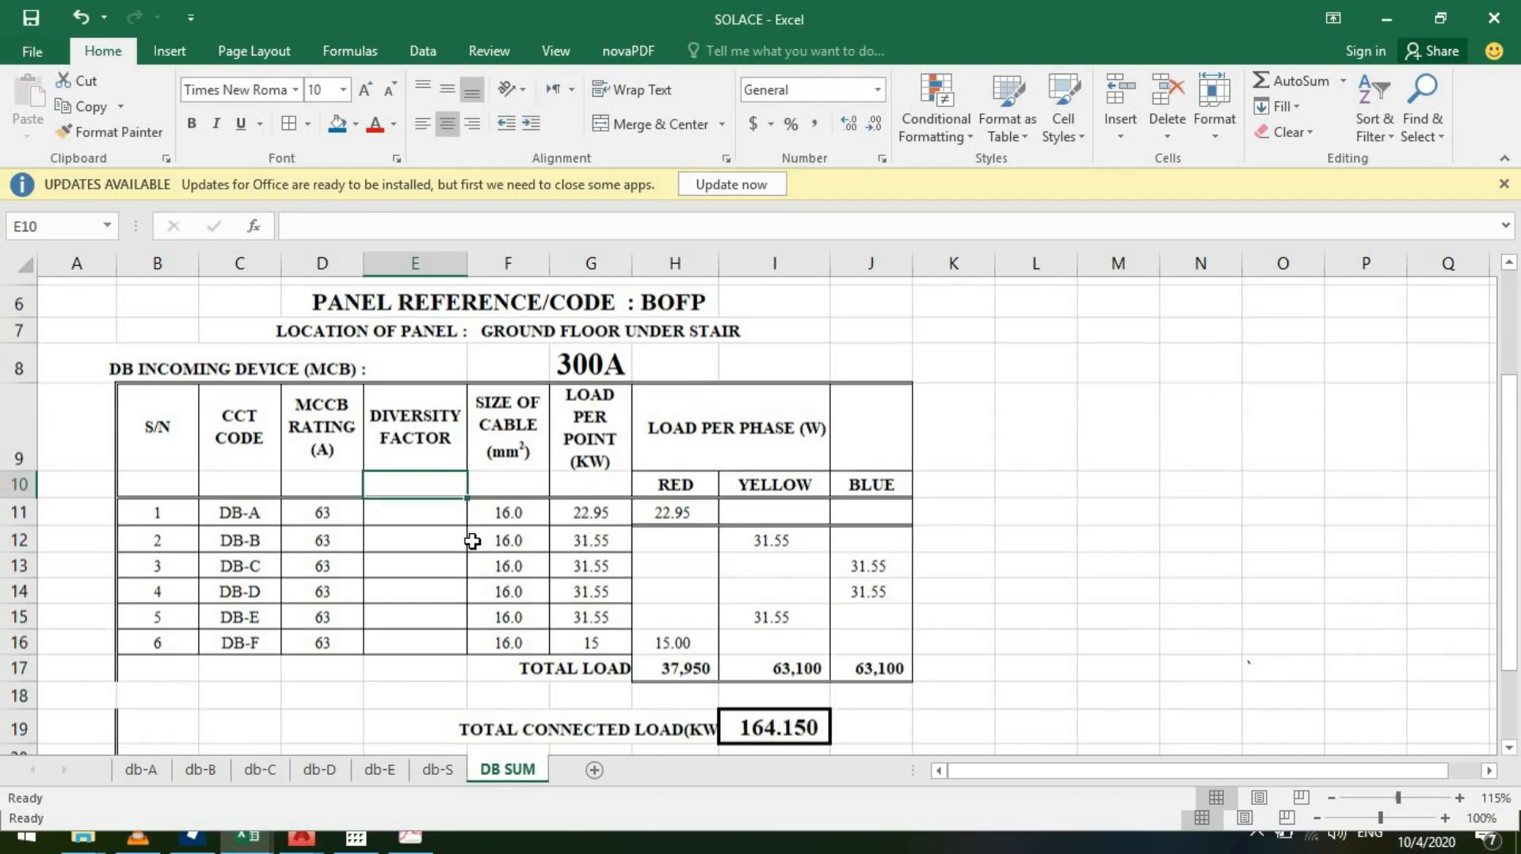
pyautogui.scroll(-3)
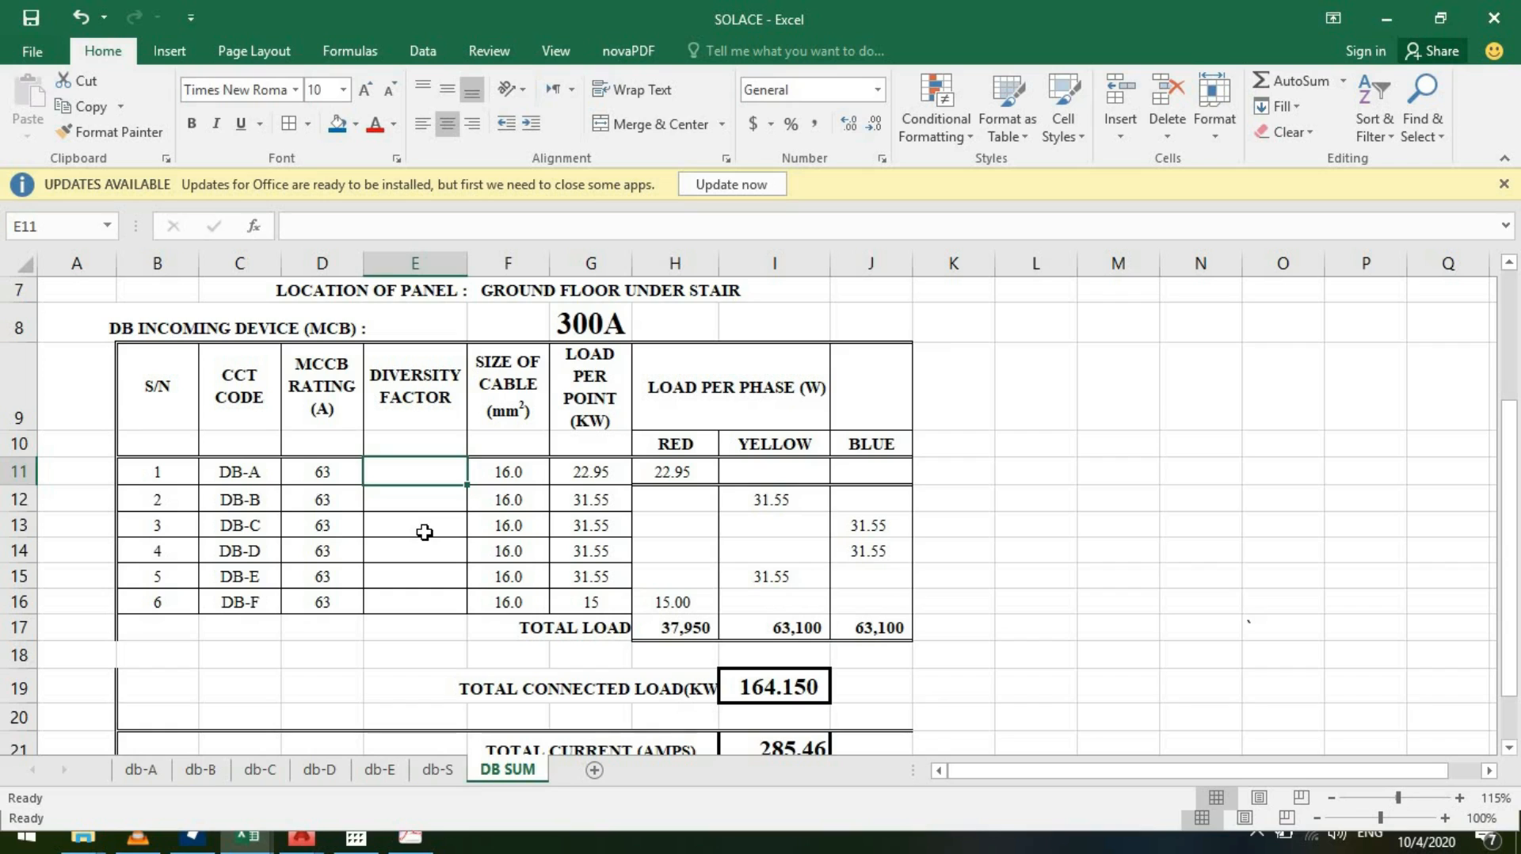
pyautogui.moveTo(488, 631)
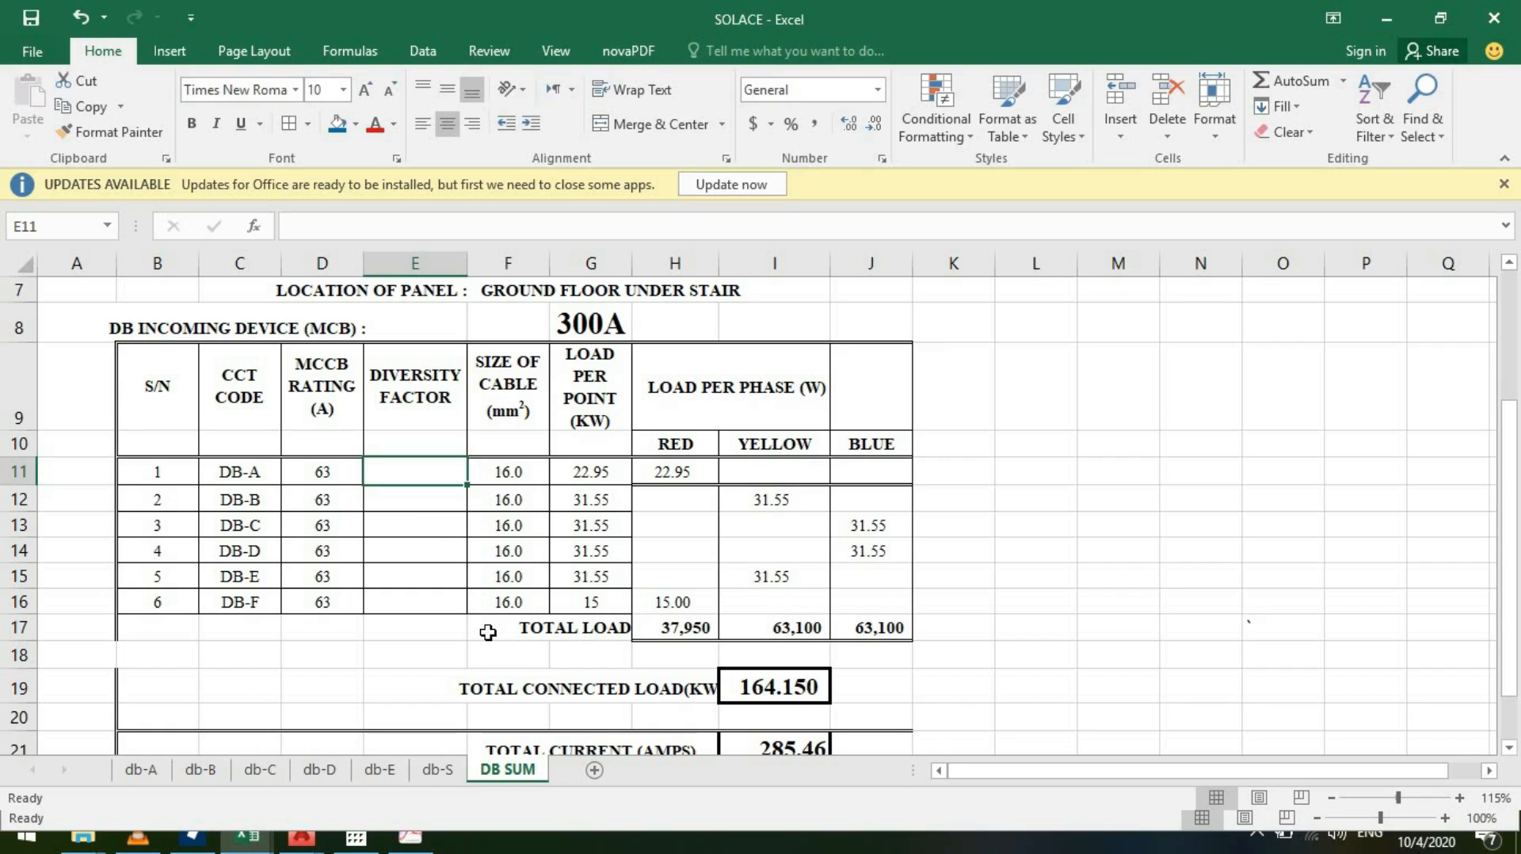
pyautogui.write('0.7')
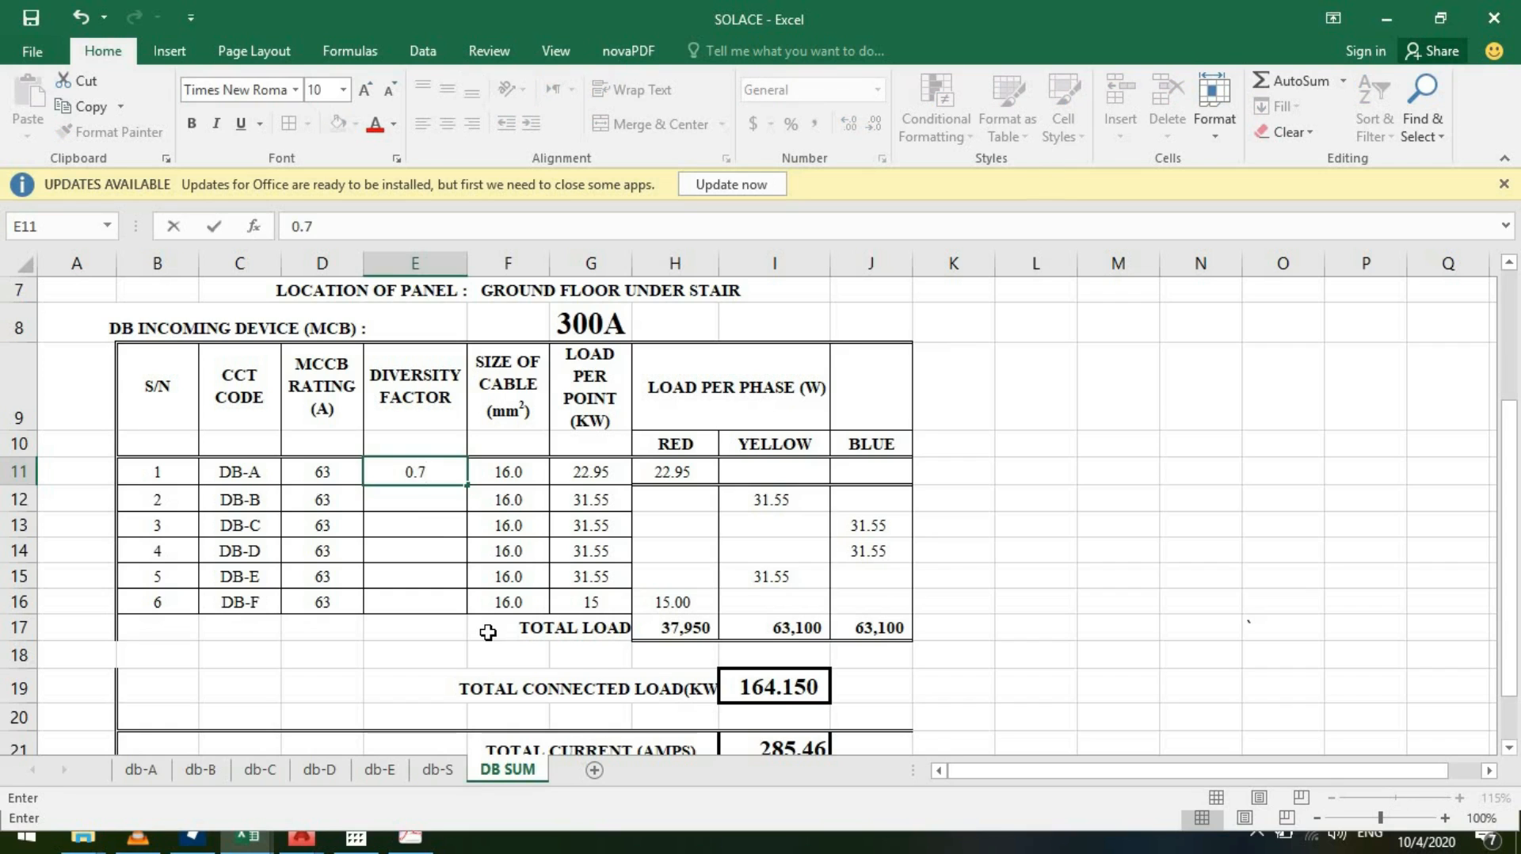
pyautogui.write('0.7')
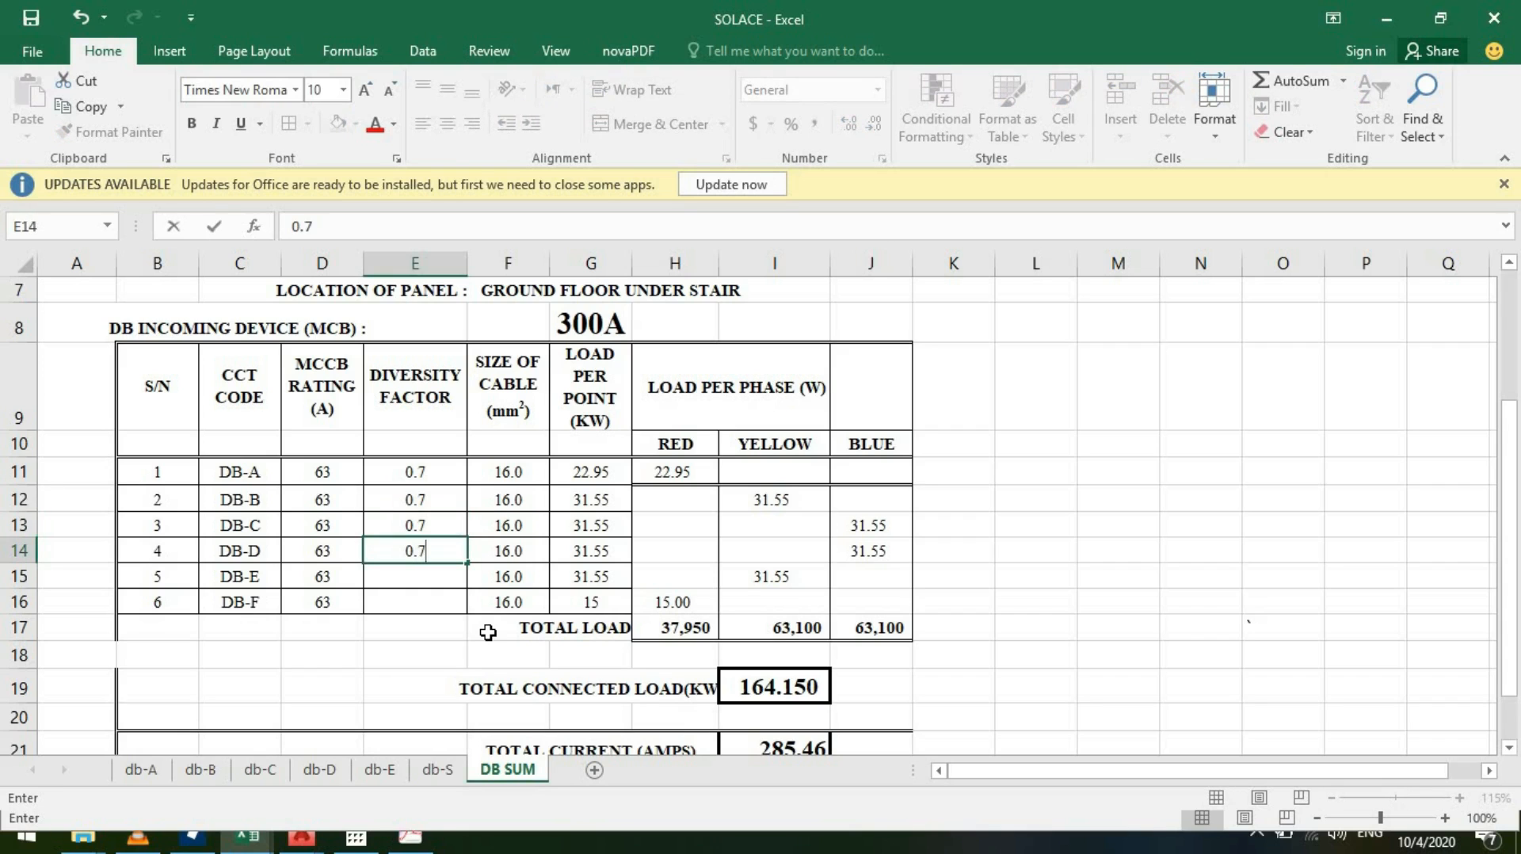
pyautogui.write('0.7')
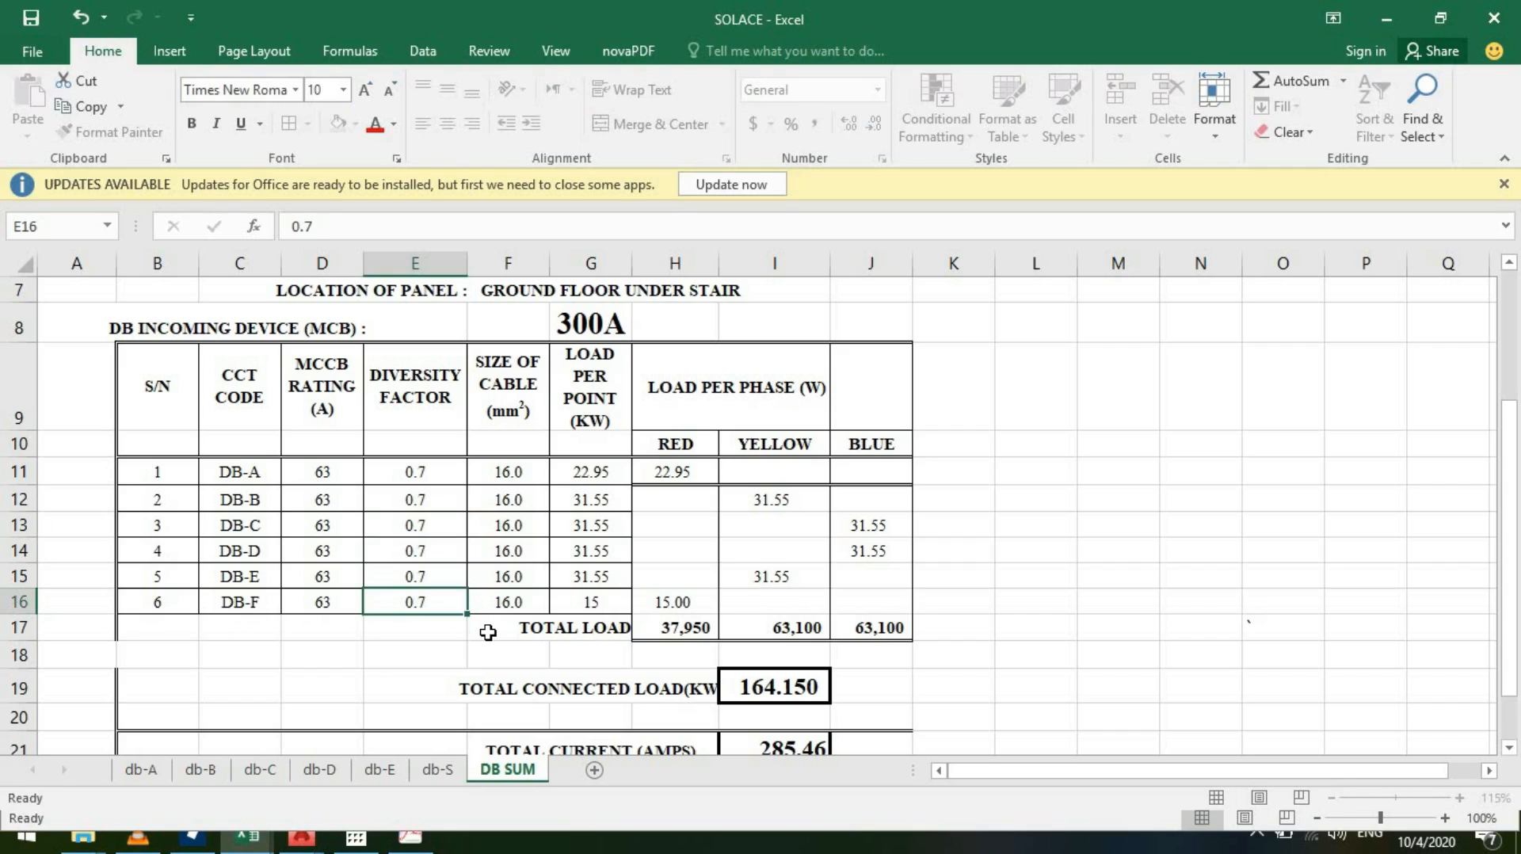
pyautogui.click(414, 628)
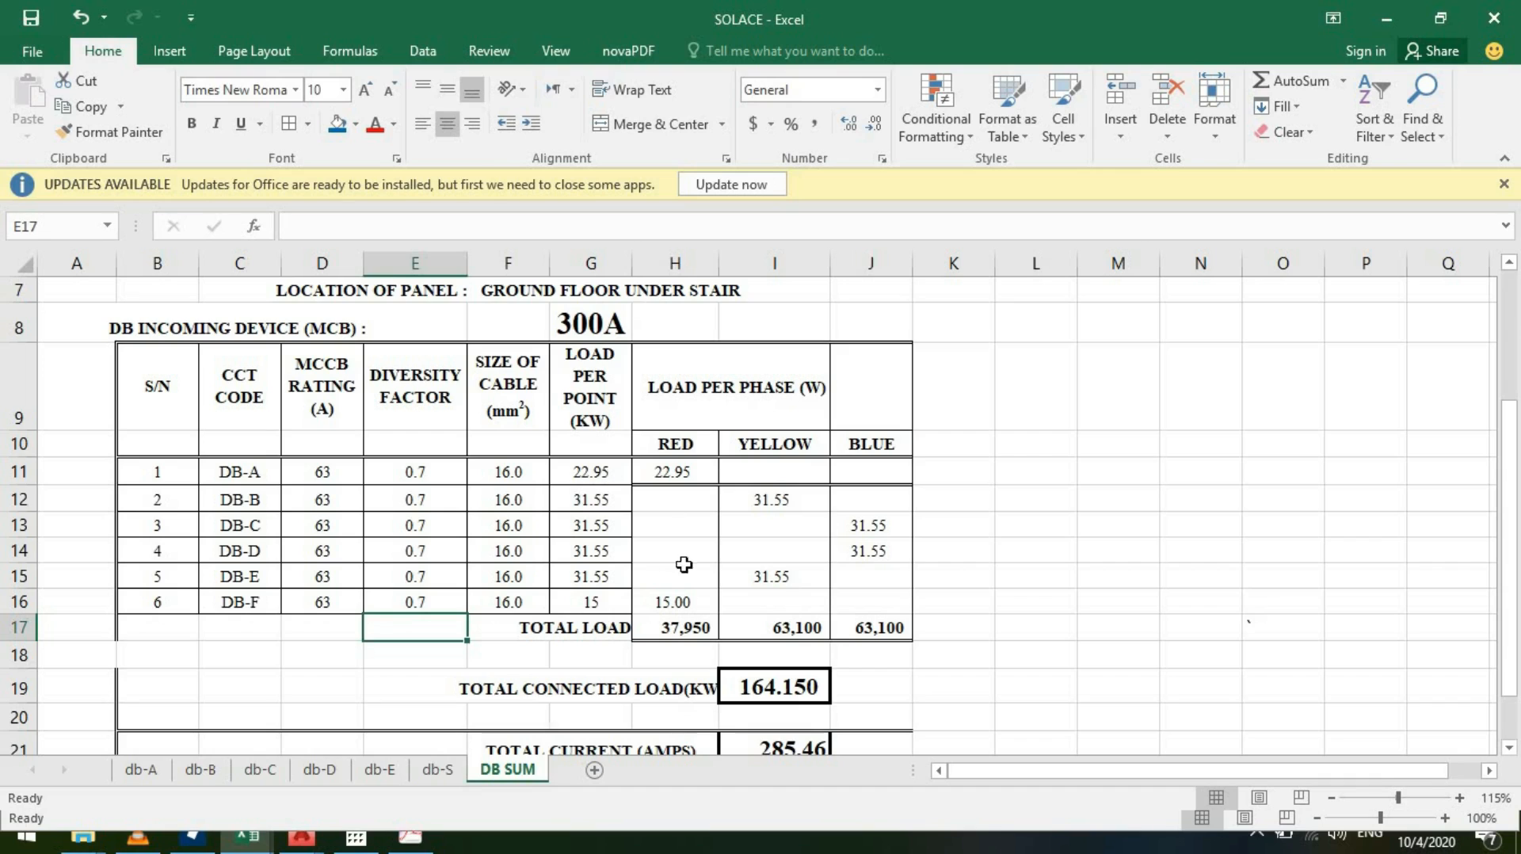
pyautogui.click(589, 471)
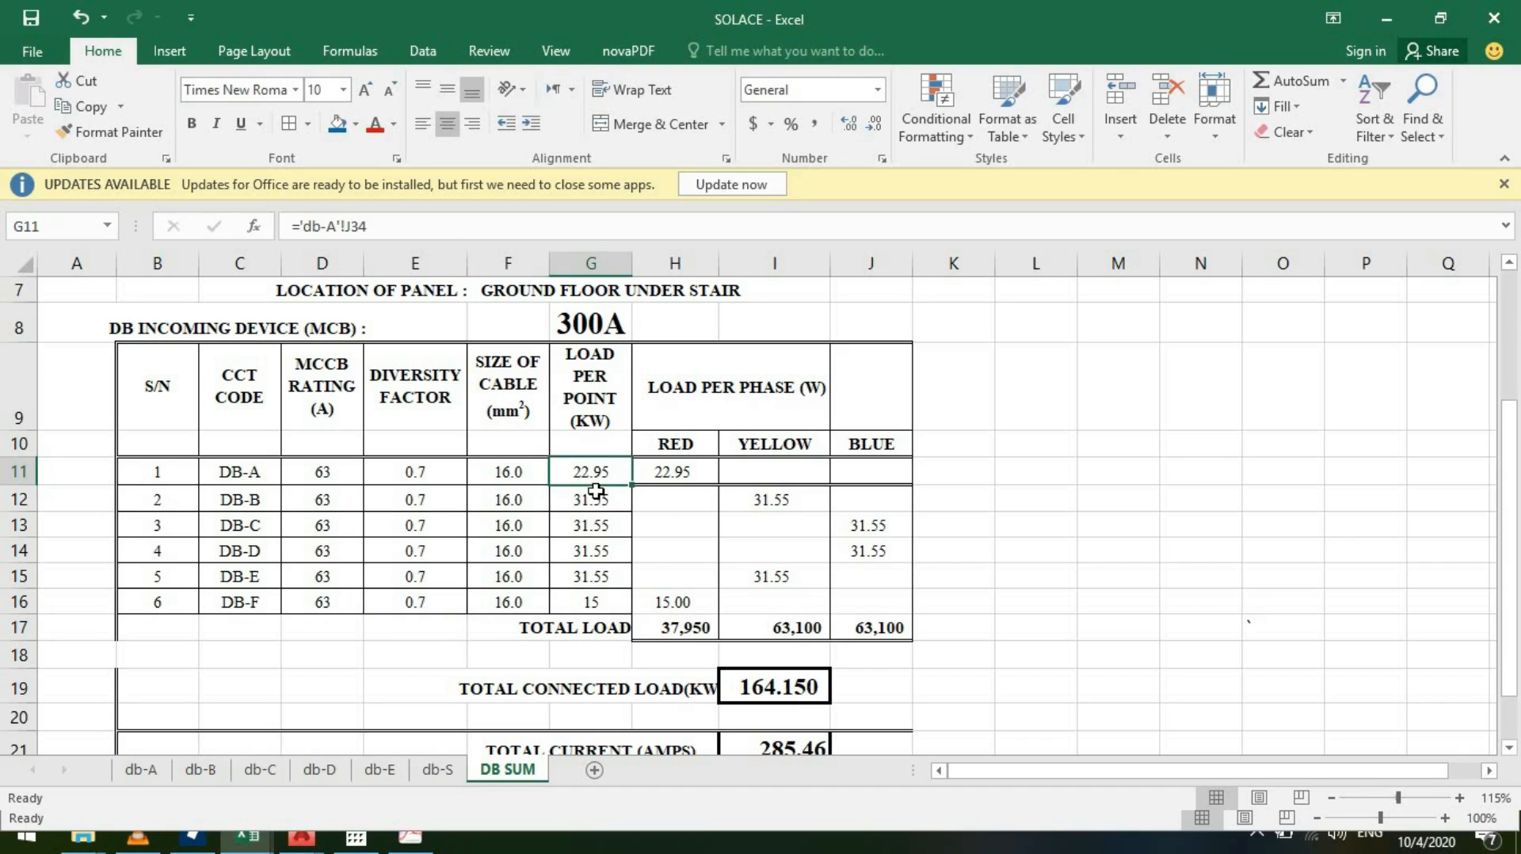
pyautogui.moveTo(612, 475)
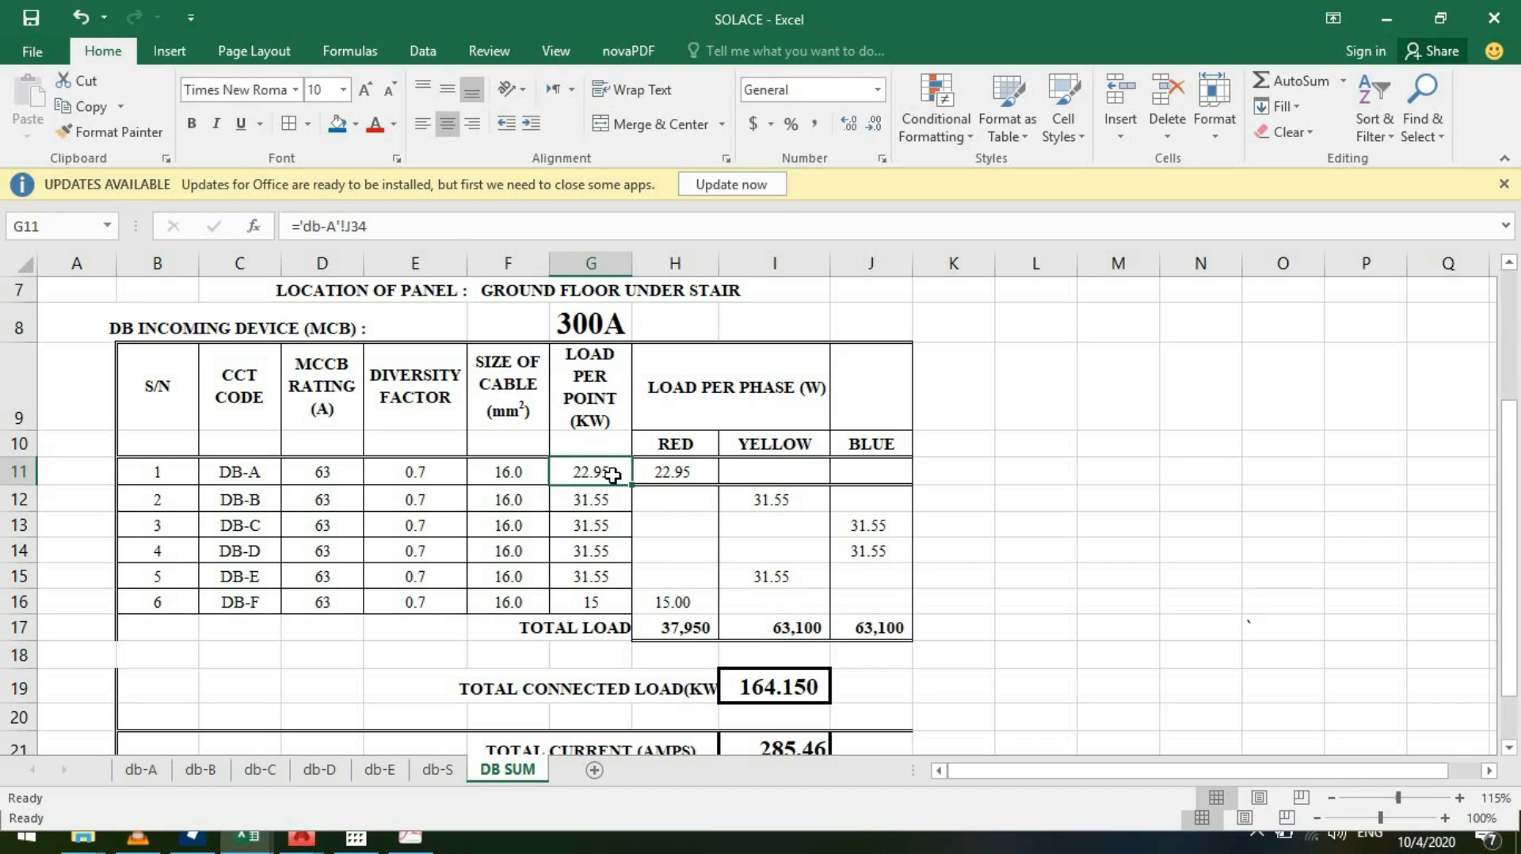
pyautogui.click(141, 768)
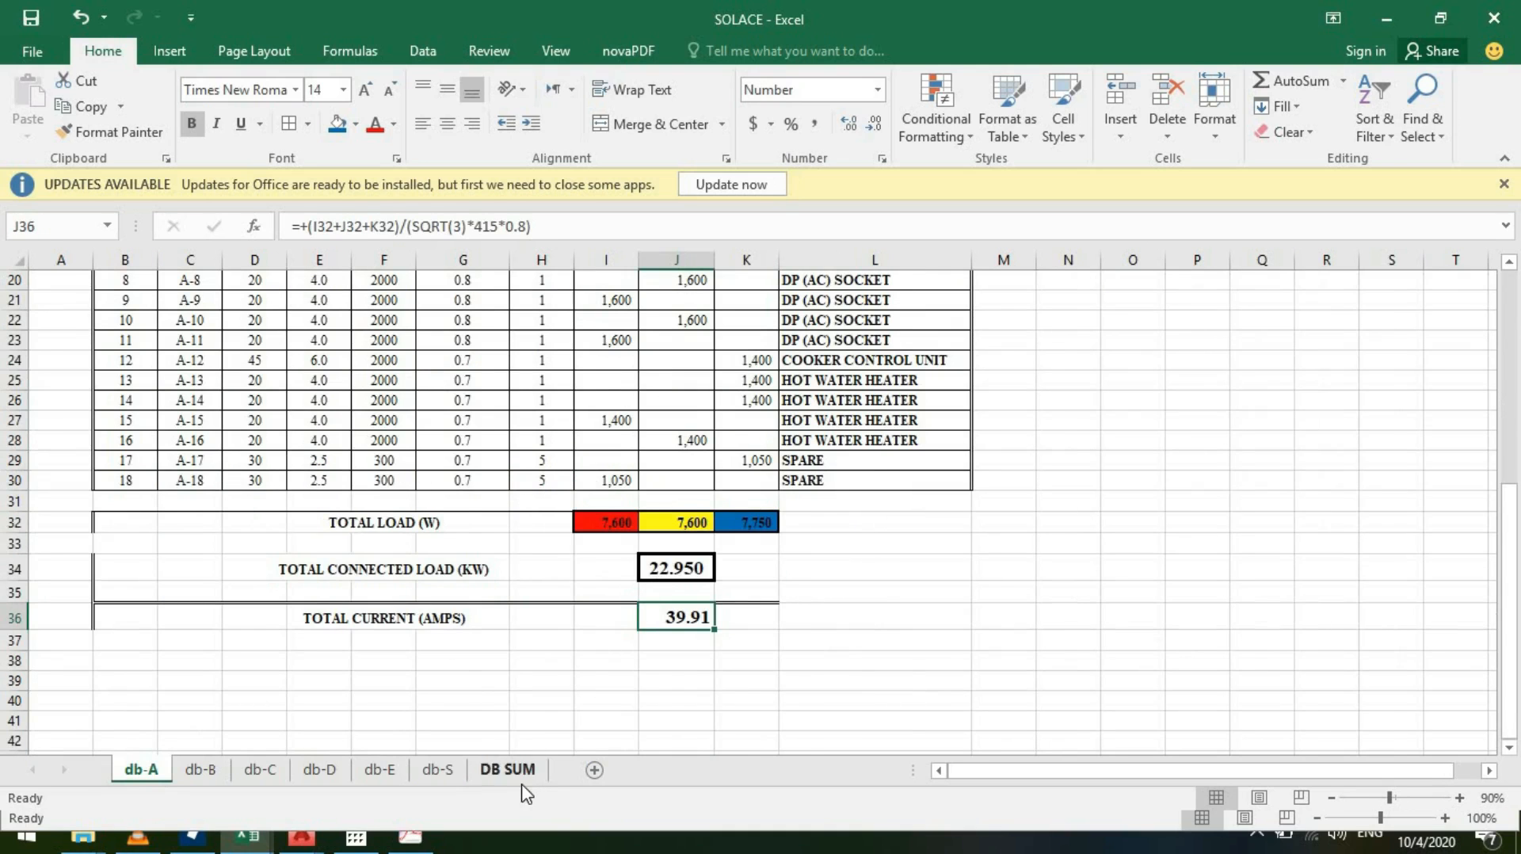
pyautogui.click(507, 769)
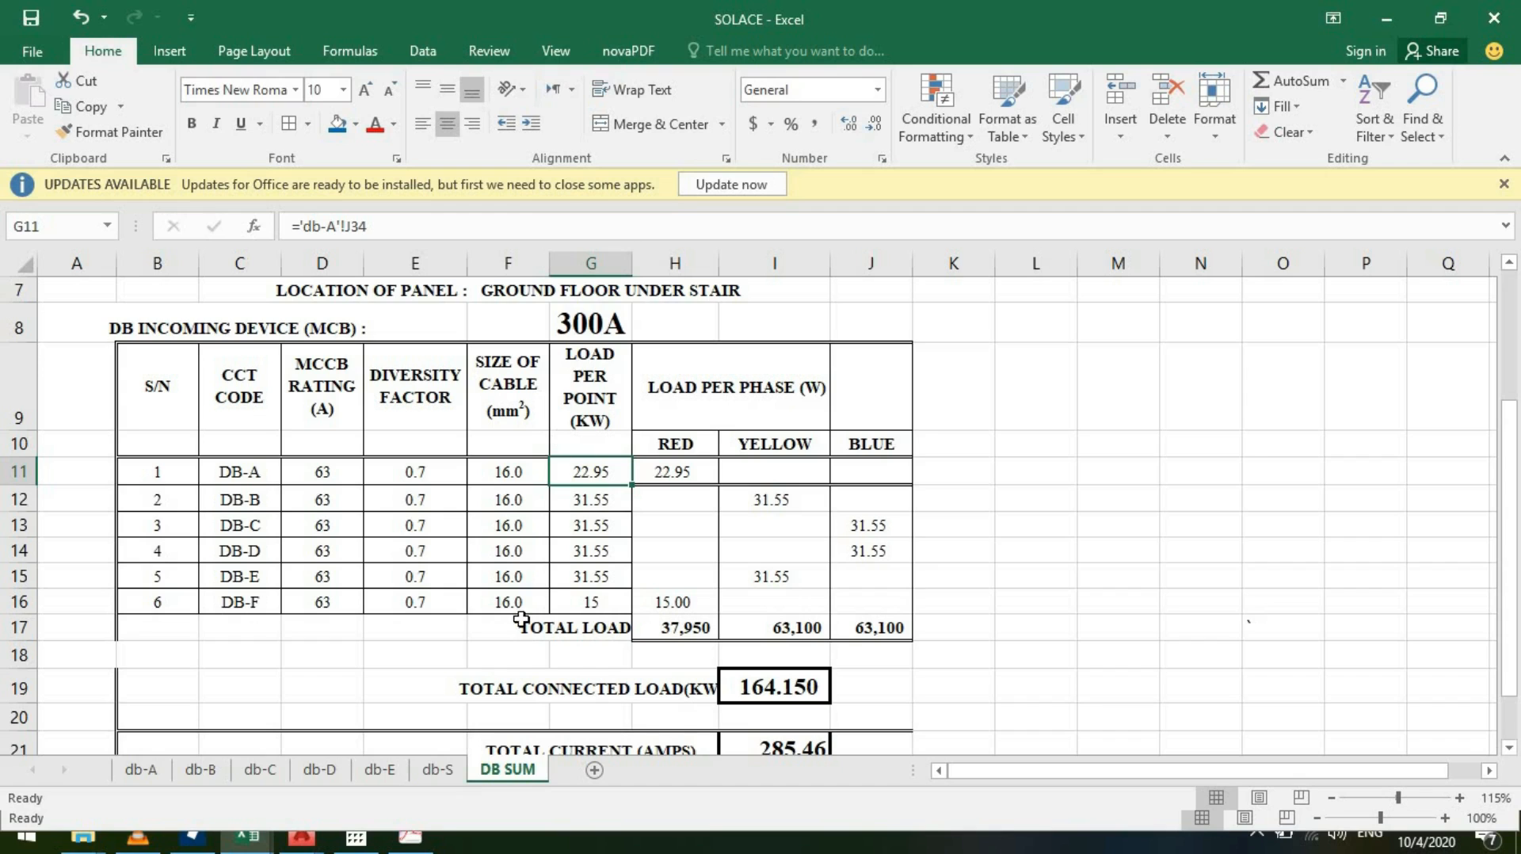
pyautogui.moveTo(483, 575)
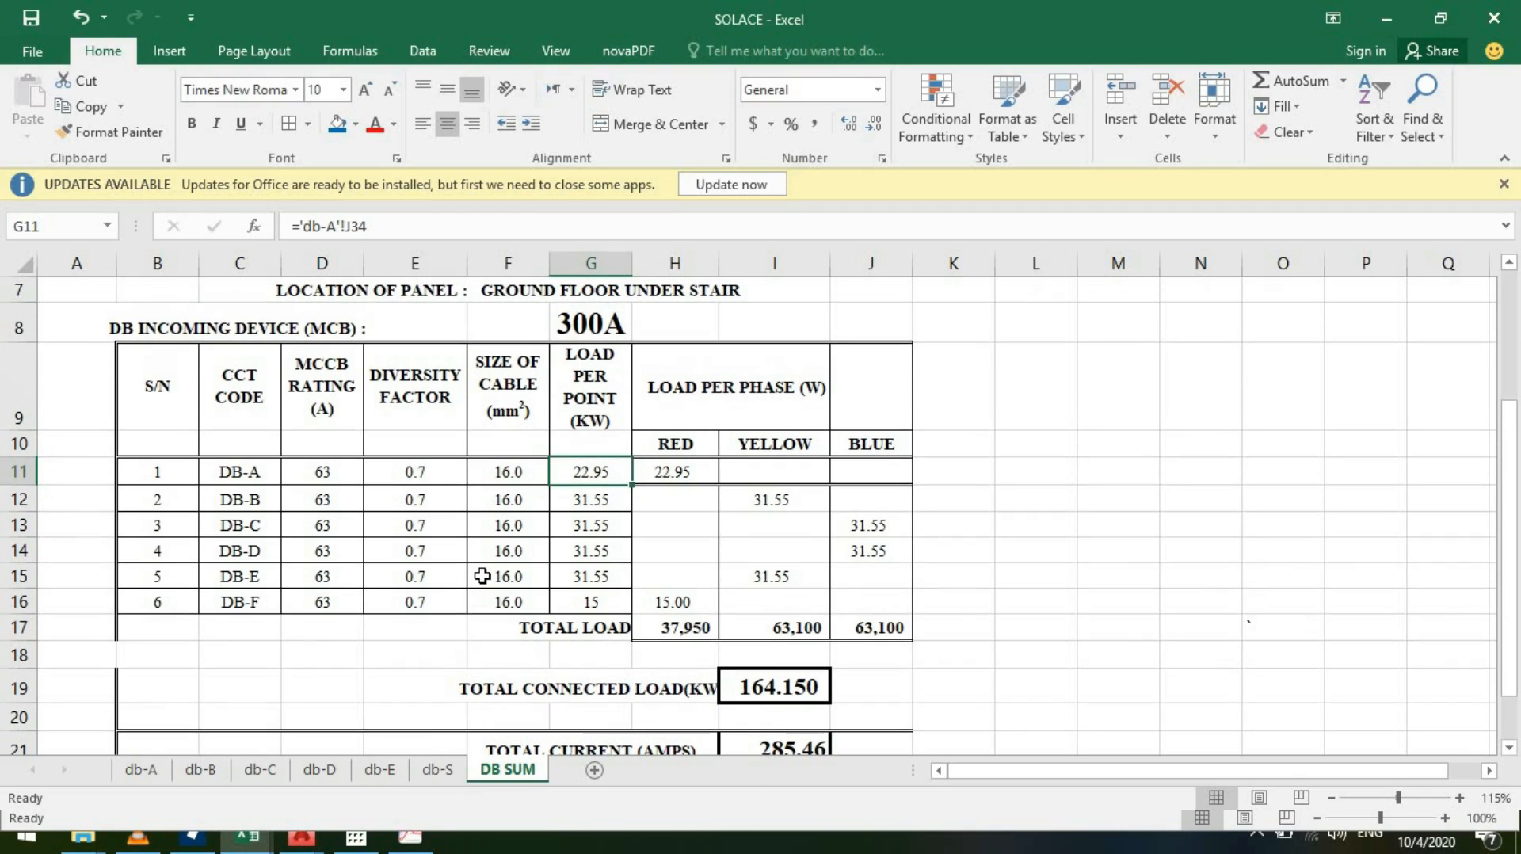
pyautogui.moveTo(549, 548)
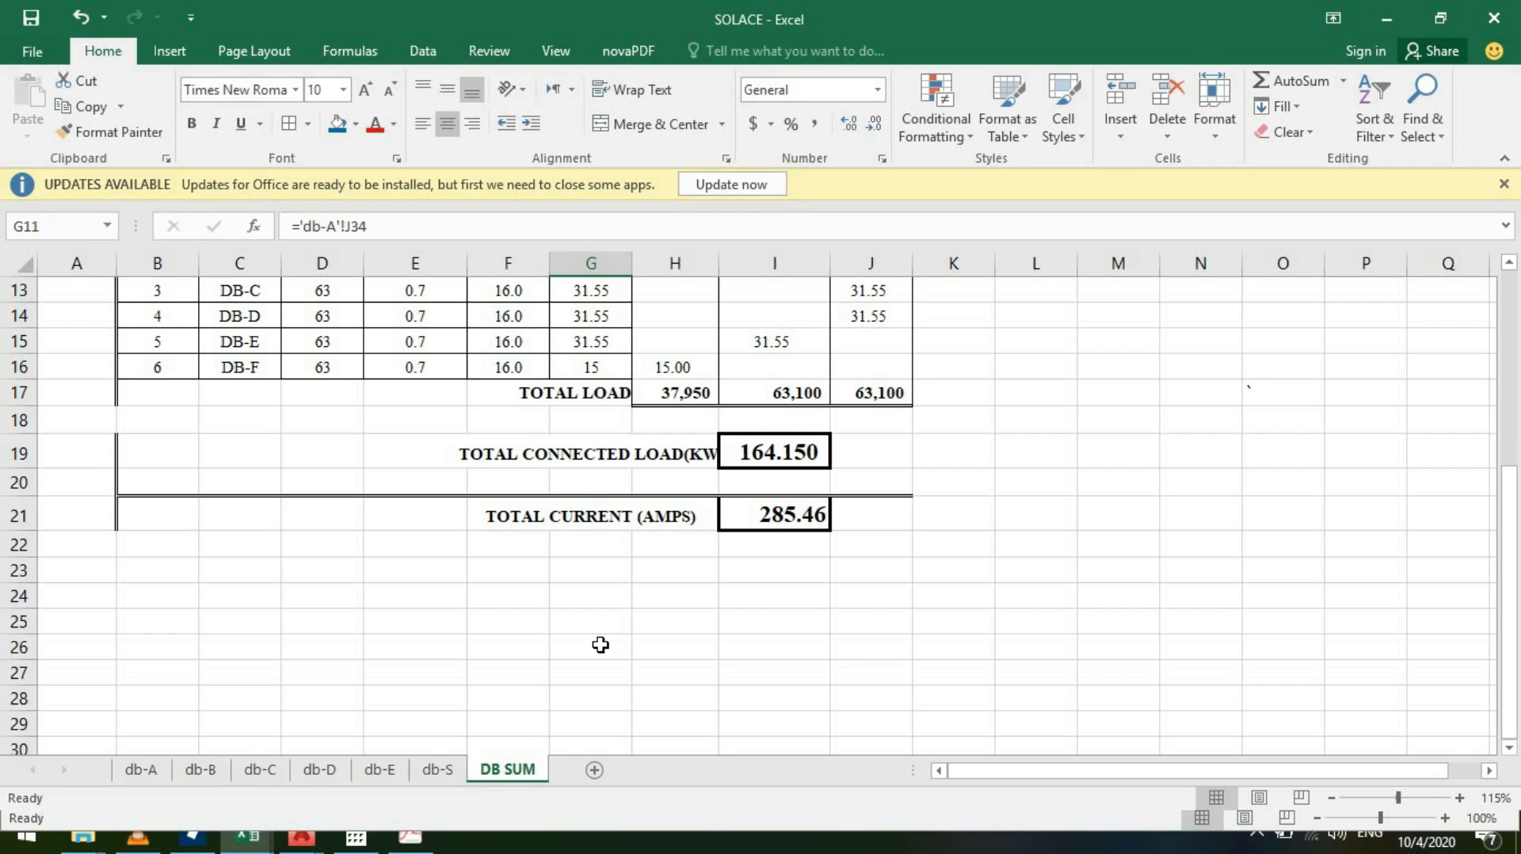
# Return to the db-A sheet showing circuit diversity factors of 0.9, 0.7 and 0.8
pyautogui.scroll(3)
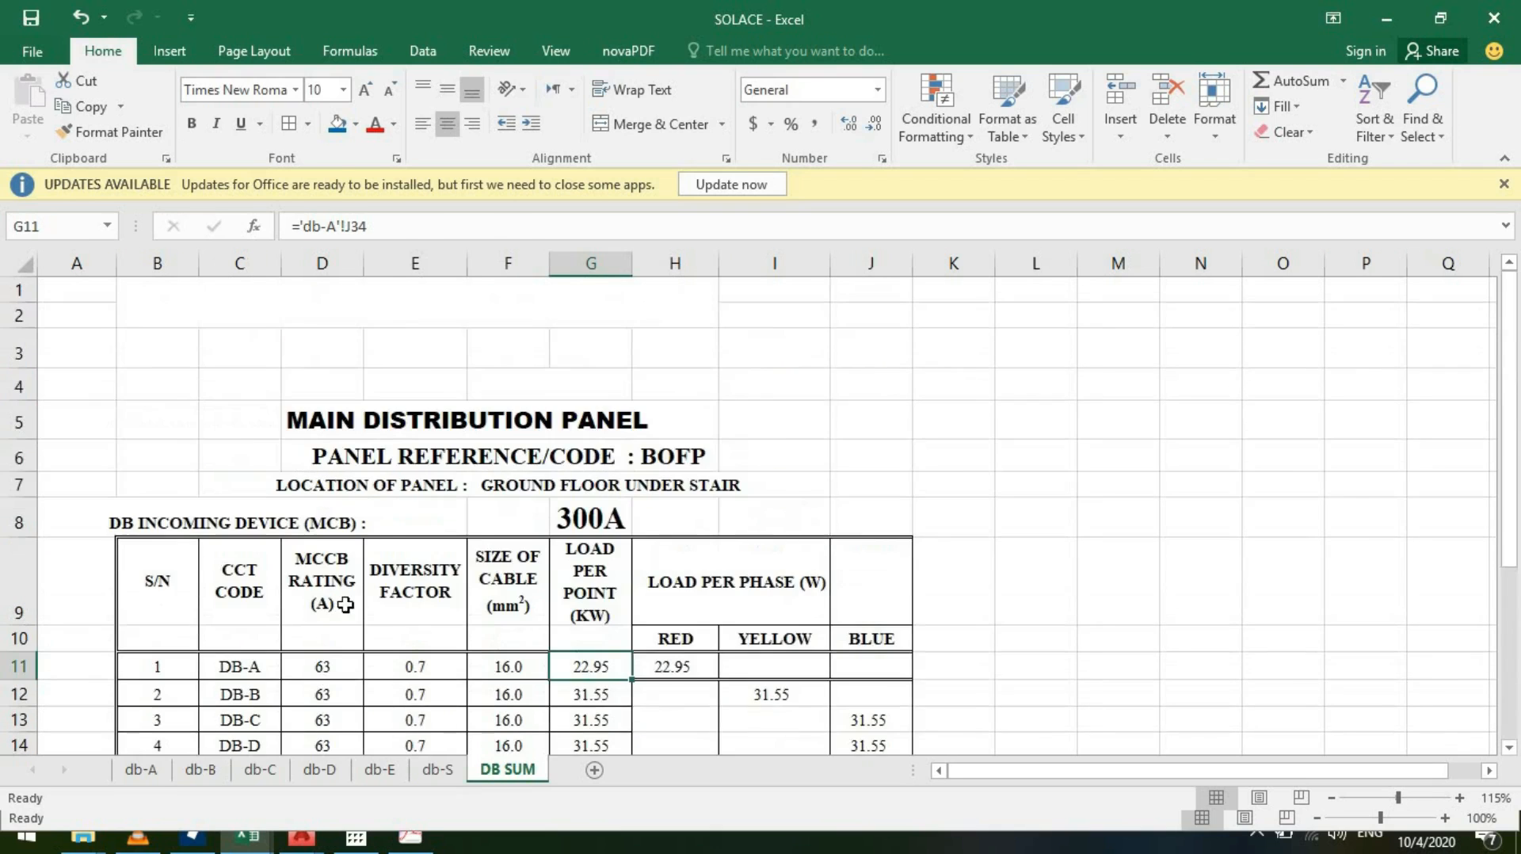
pyautogui.click(141, 769)
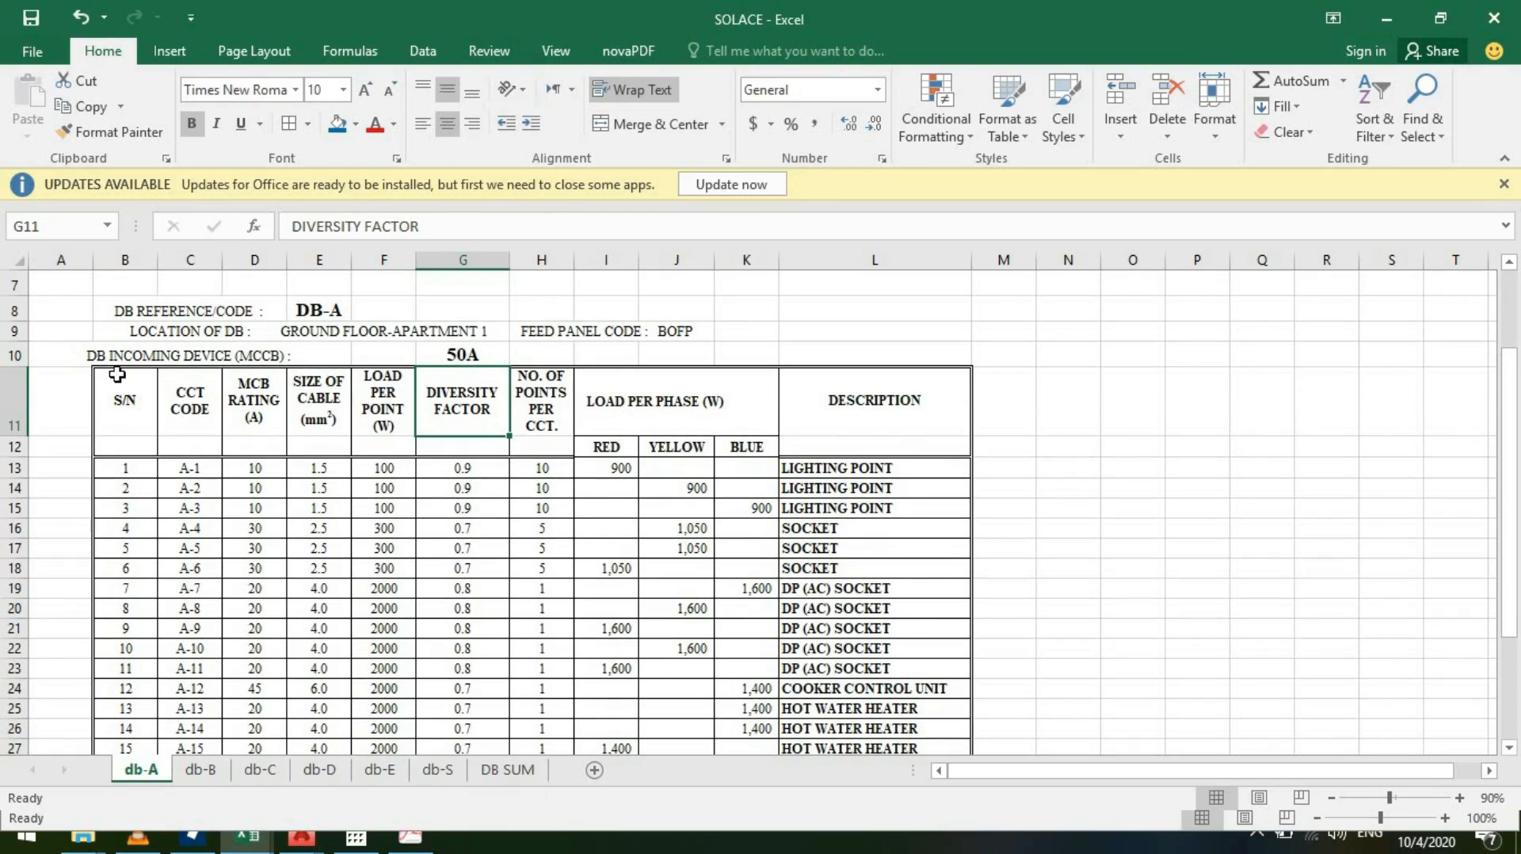
# Select the DB-A schedule B8:L36, header to total current row, and copy it
pyautogui.moveTo(114, 374); pyautogui.dragTo(417, 648)
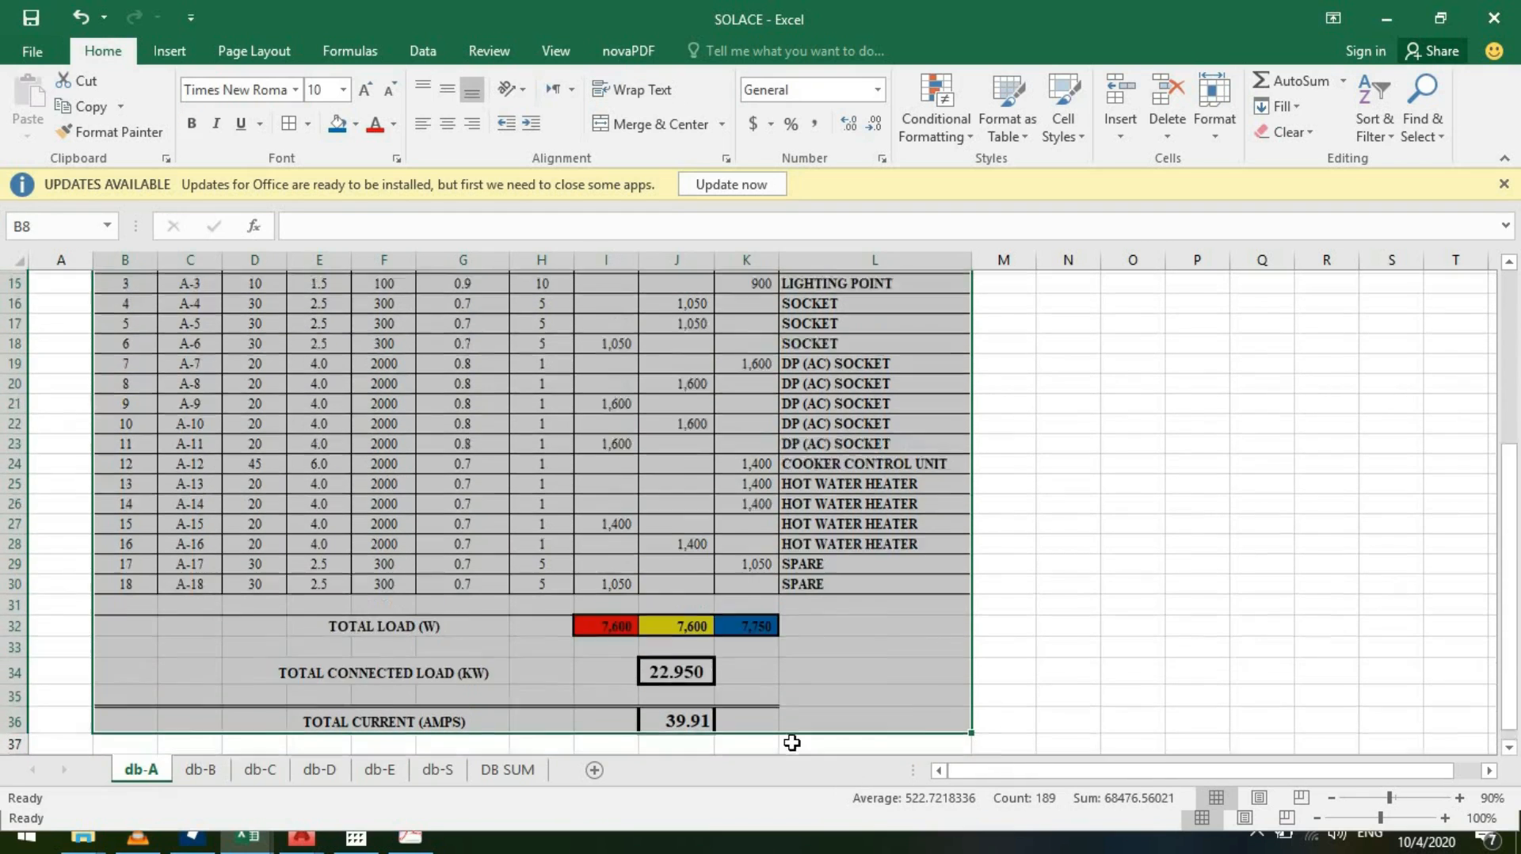
pyautogui.click(988, 739)
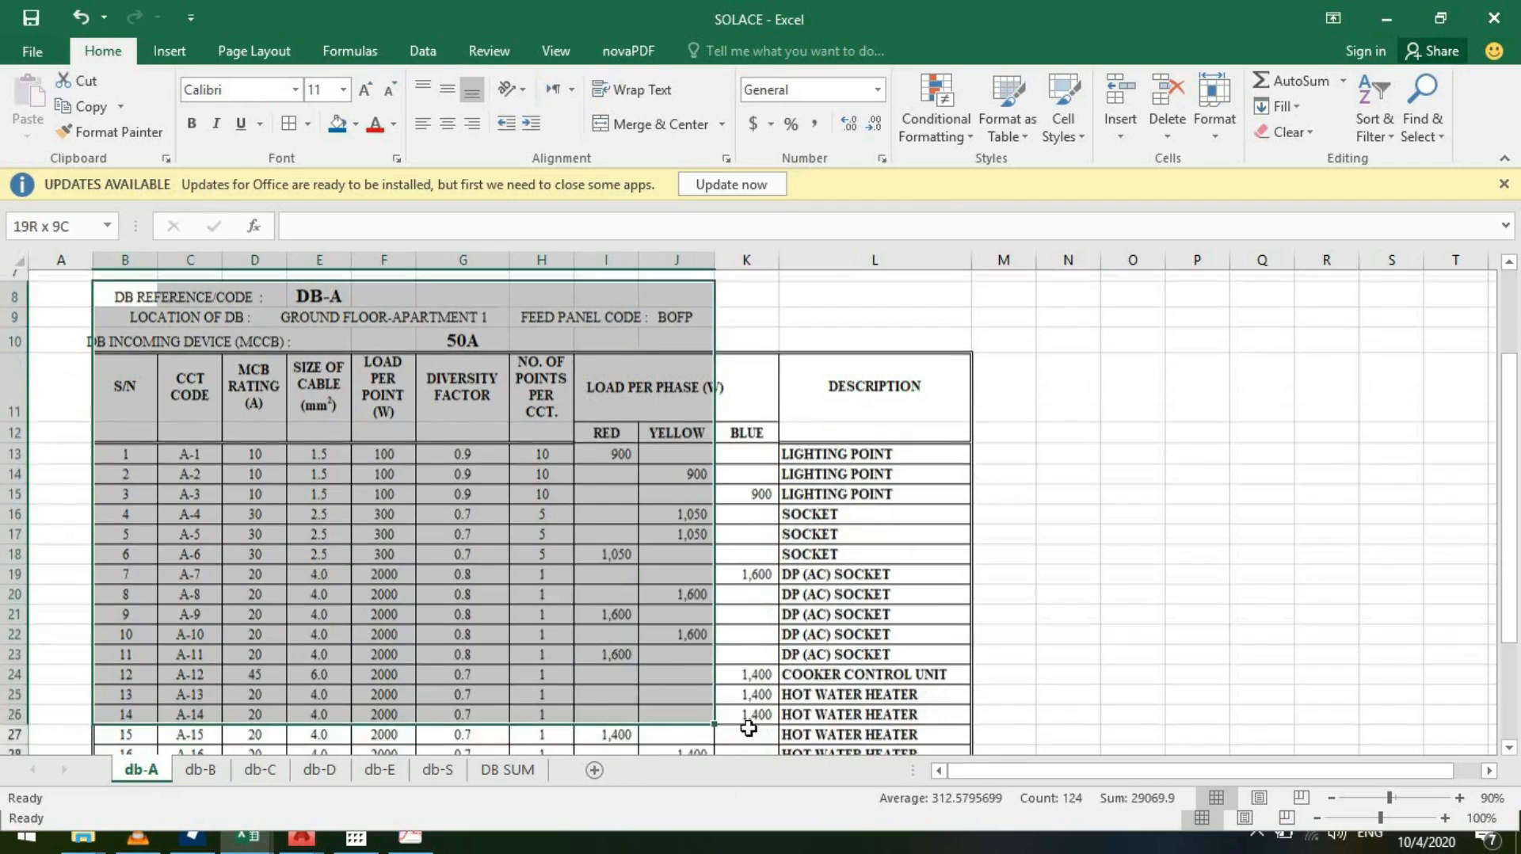
pyautogui.scroll(-3)
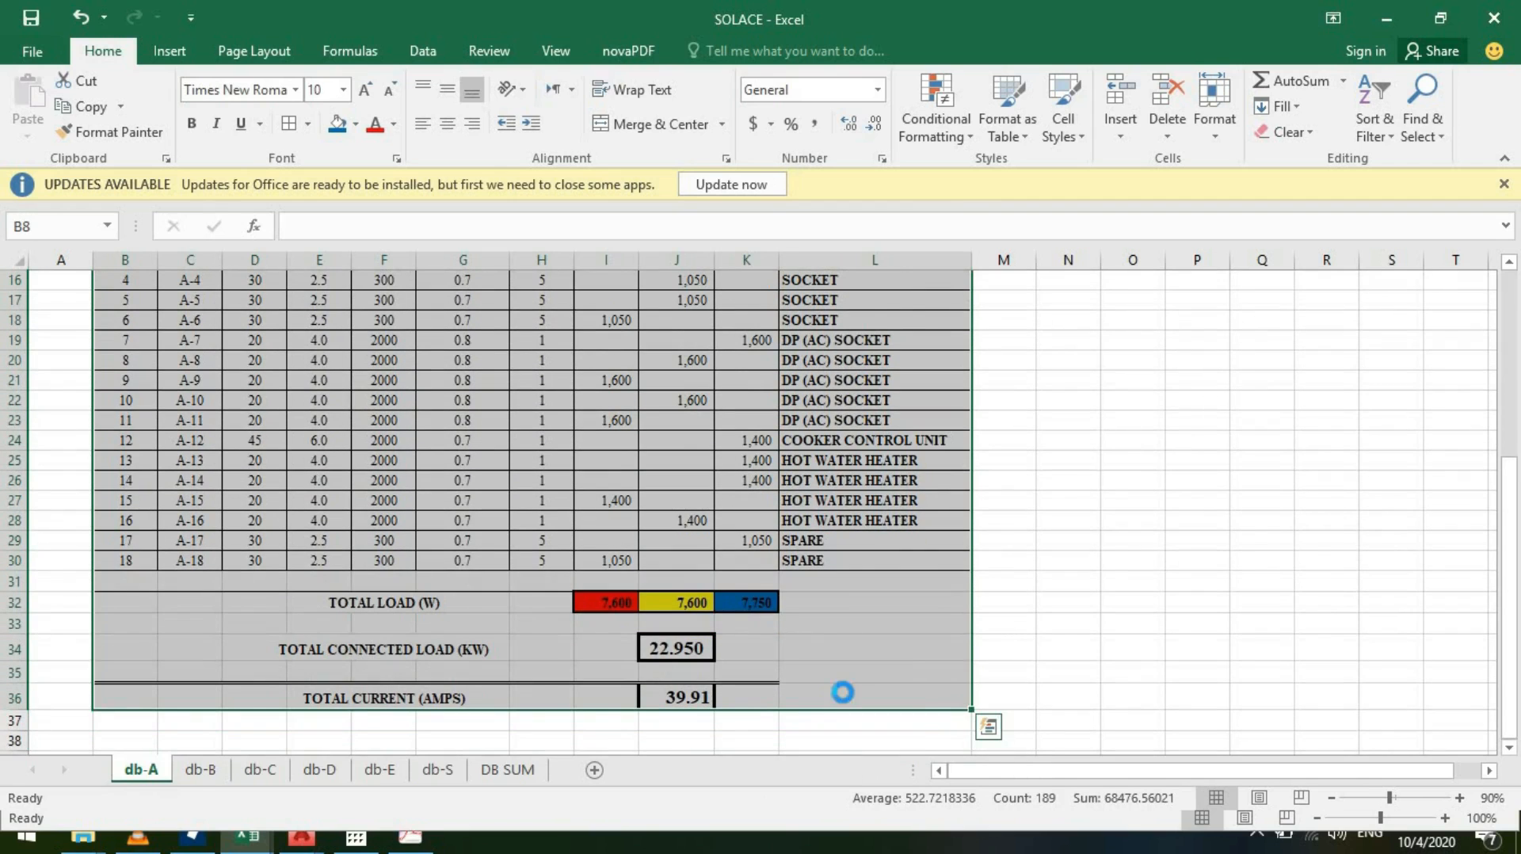
pyautogui.press('ctrl+c')
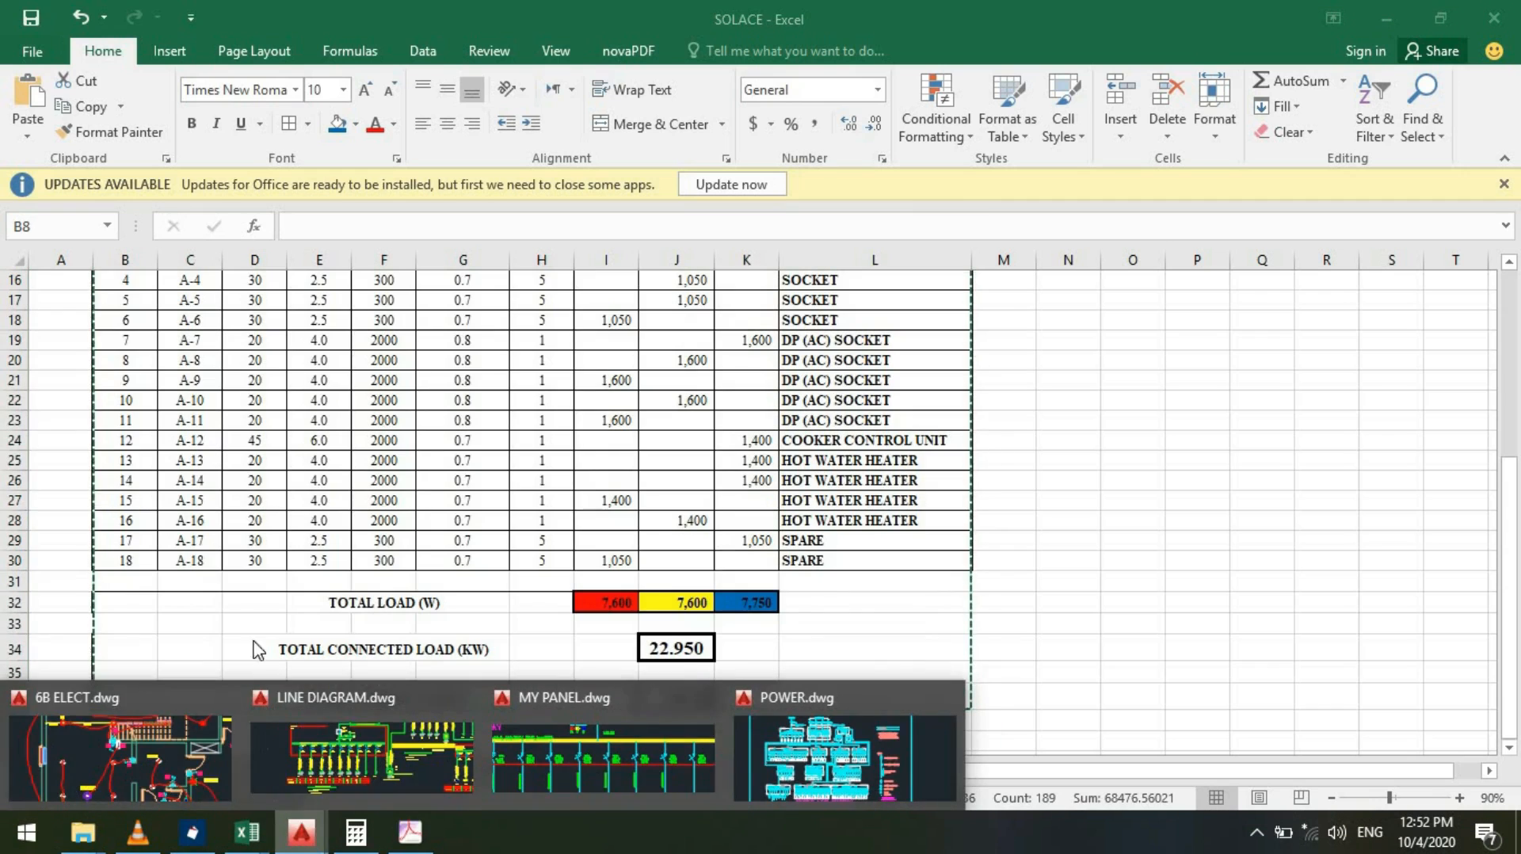
pyautogui.moveTo(476, 832)
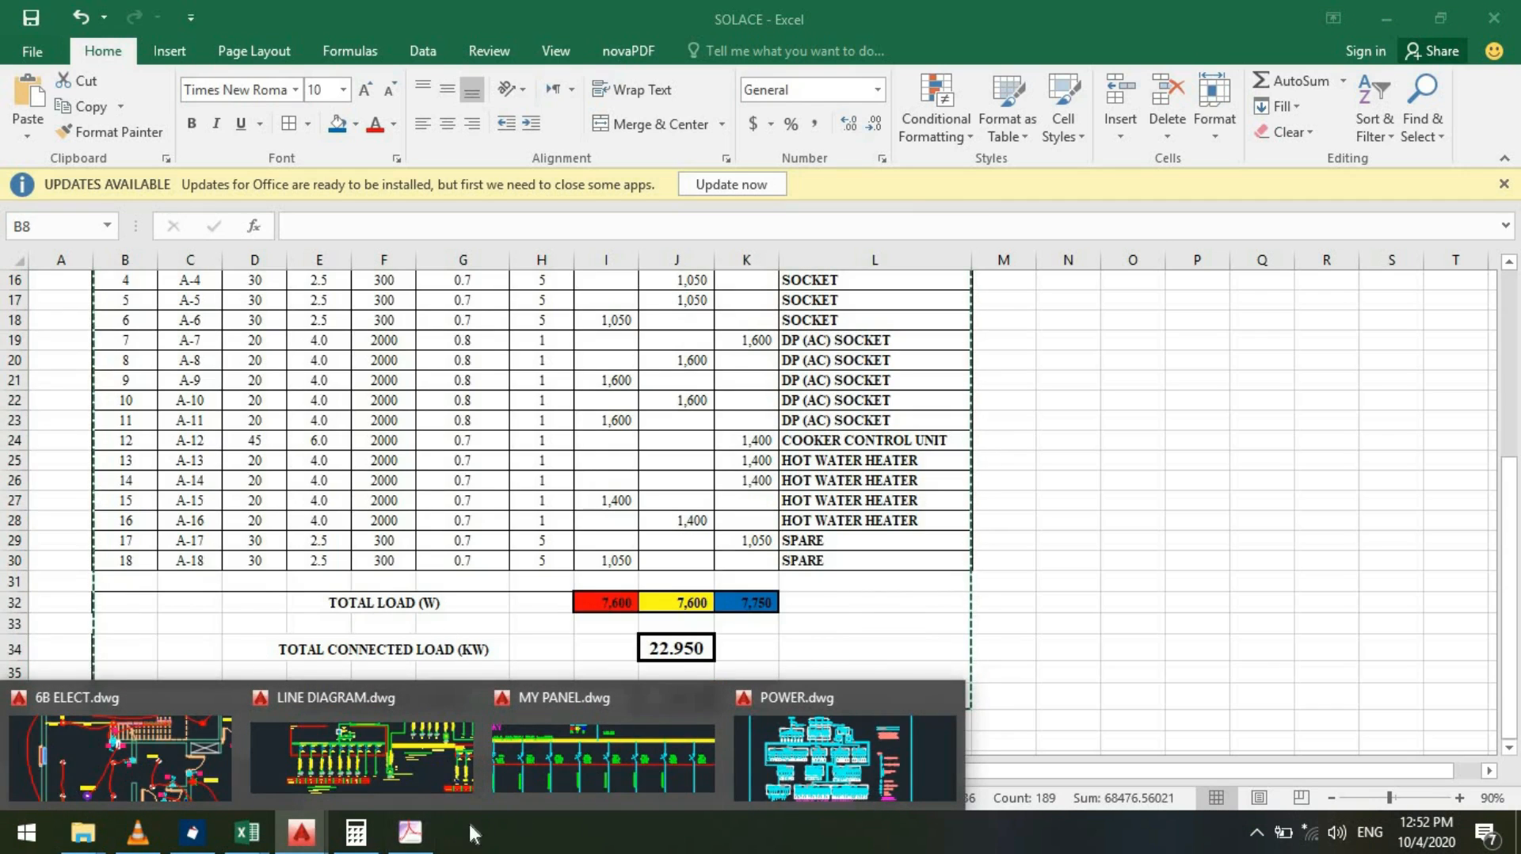
pyautogui.moveTo(175, 752)
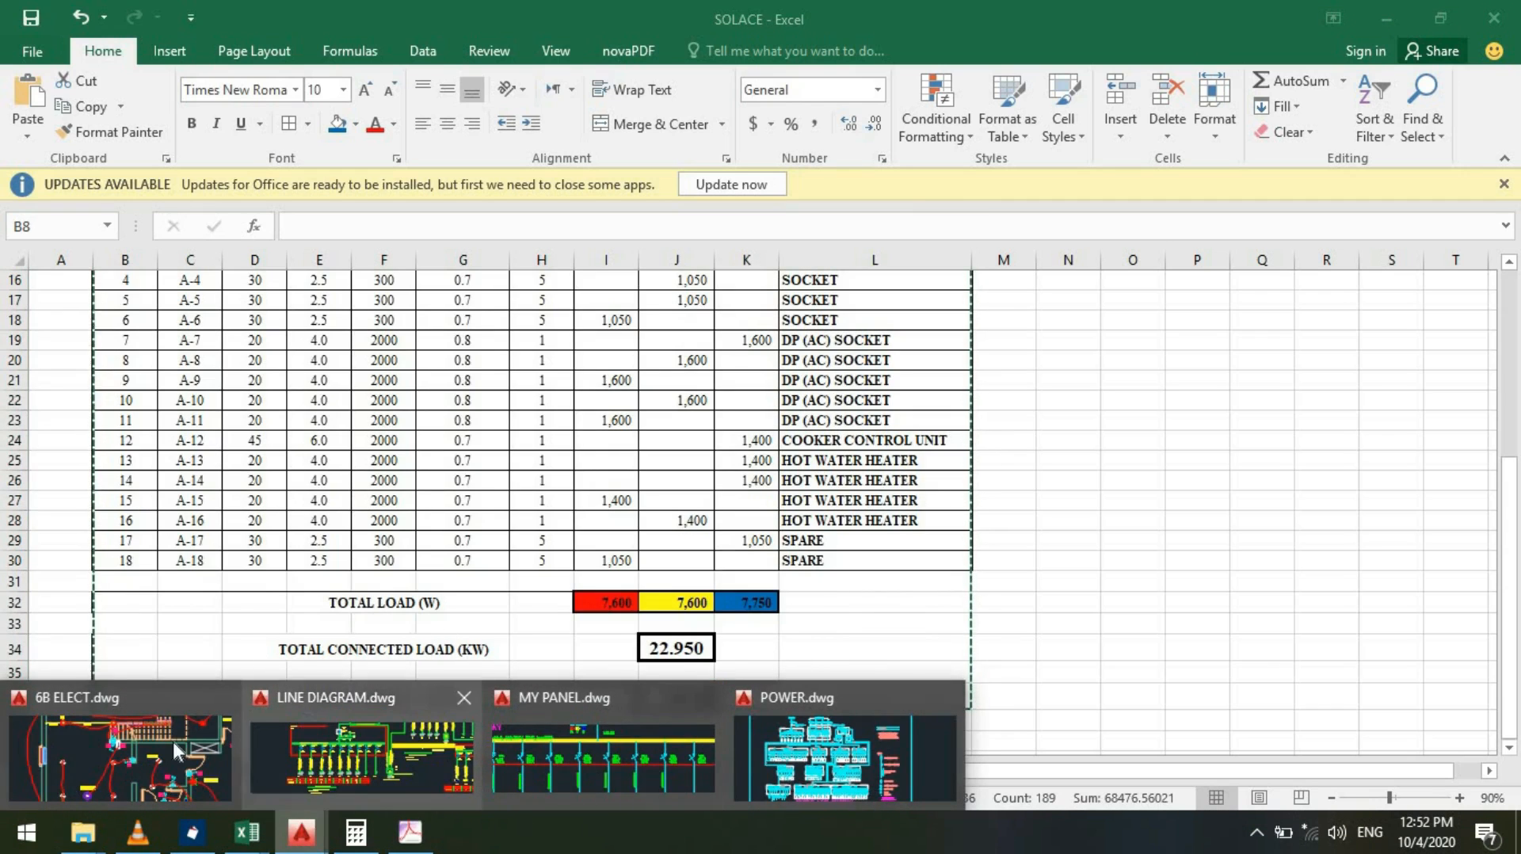
# Switch to the 6B ELECT.dwg drawing in AutoCAD
pyautogui.click(120, 758)
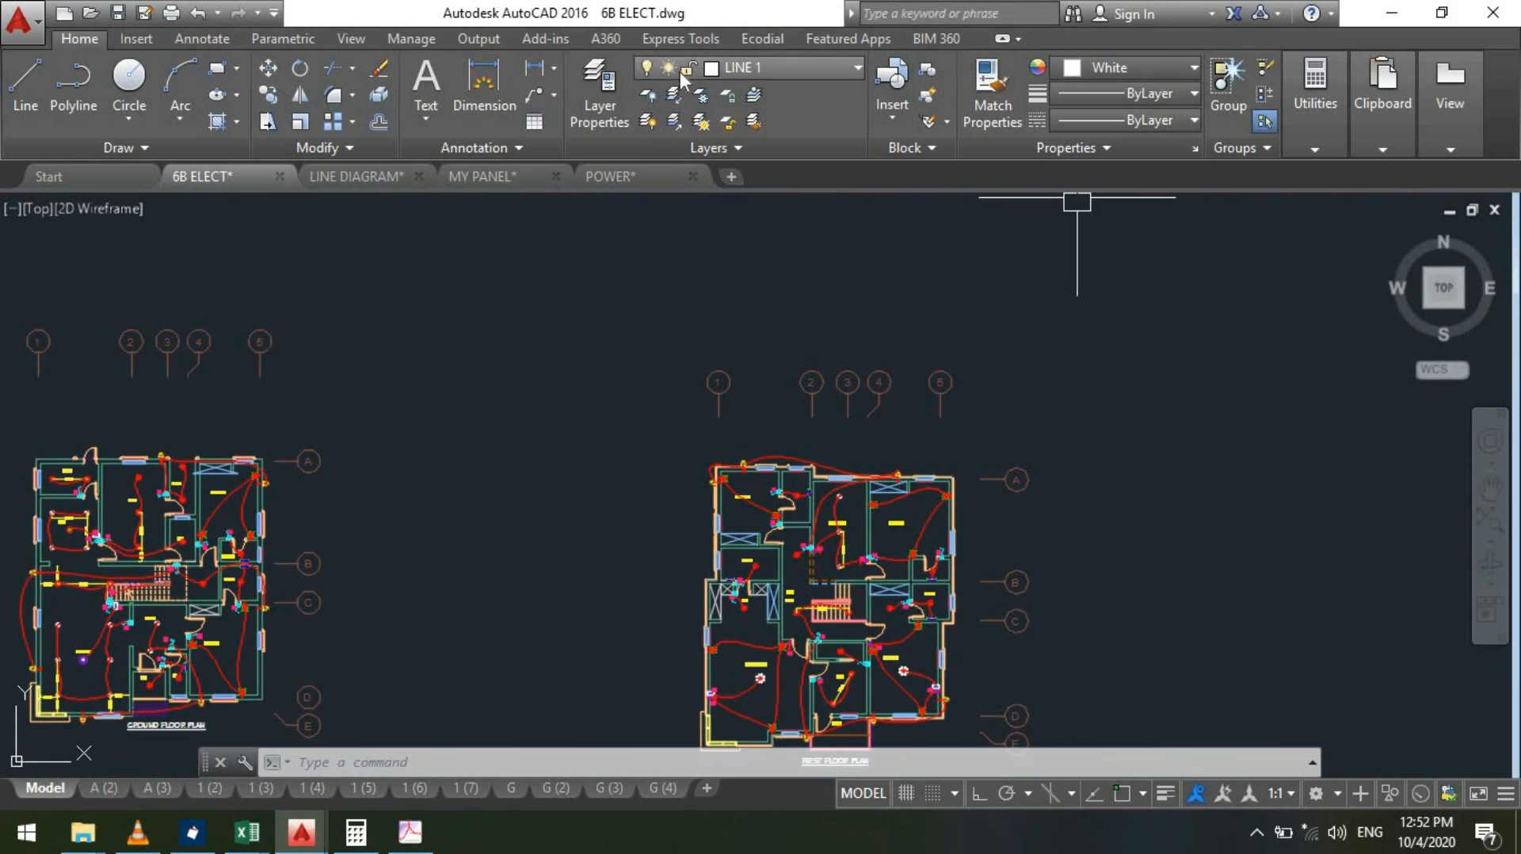
pyautogui.moveTo(444, 381)
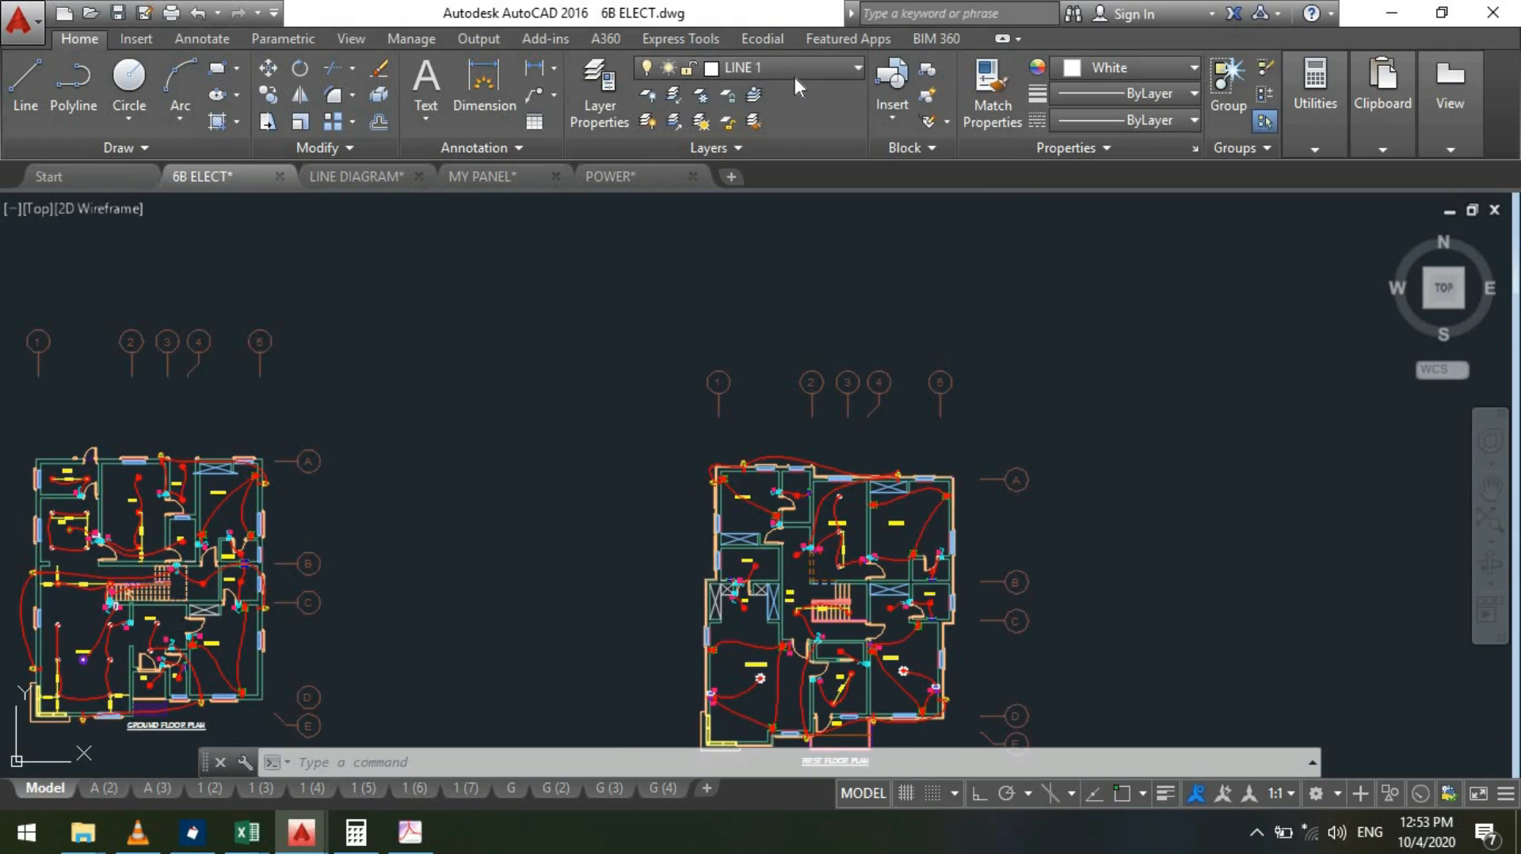
# Make layer 0 current and paste the copied DB-A schedule into the drawing
pyautogui.click(855, 68)
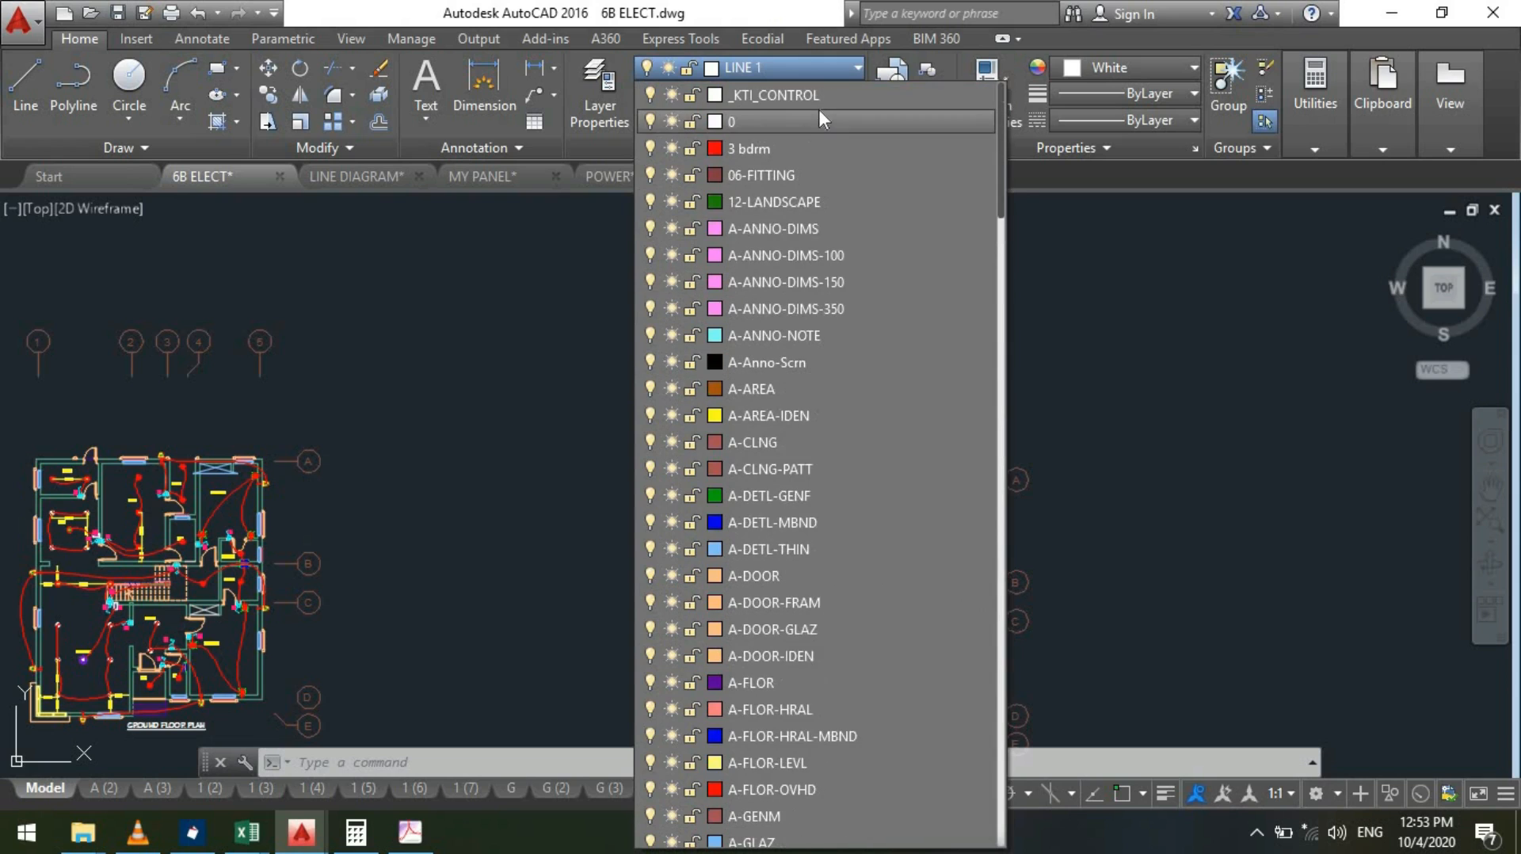
pyautogui.click(732, 121)
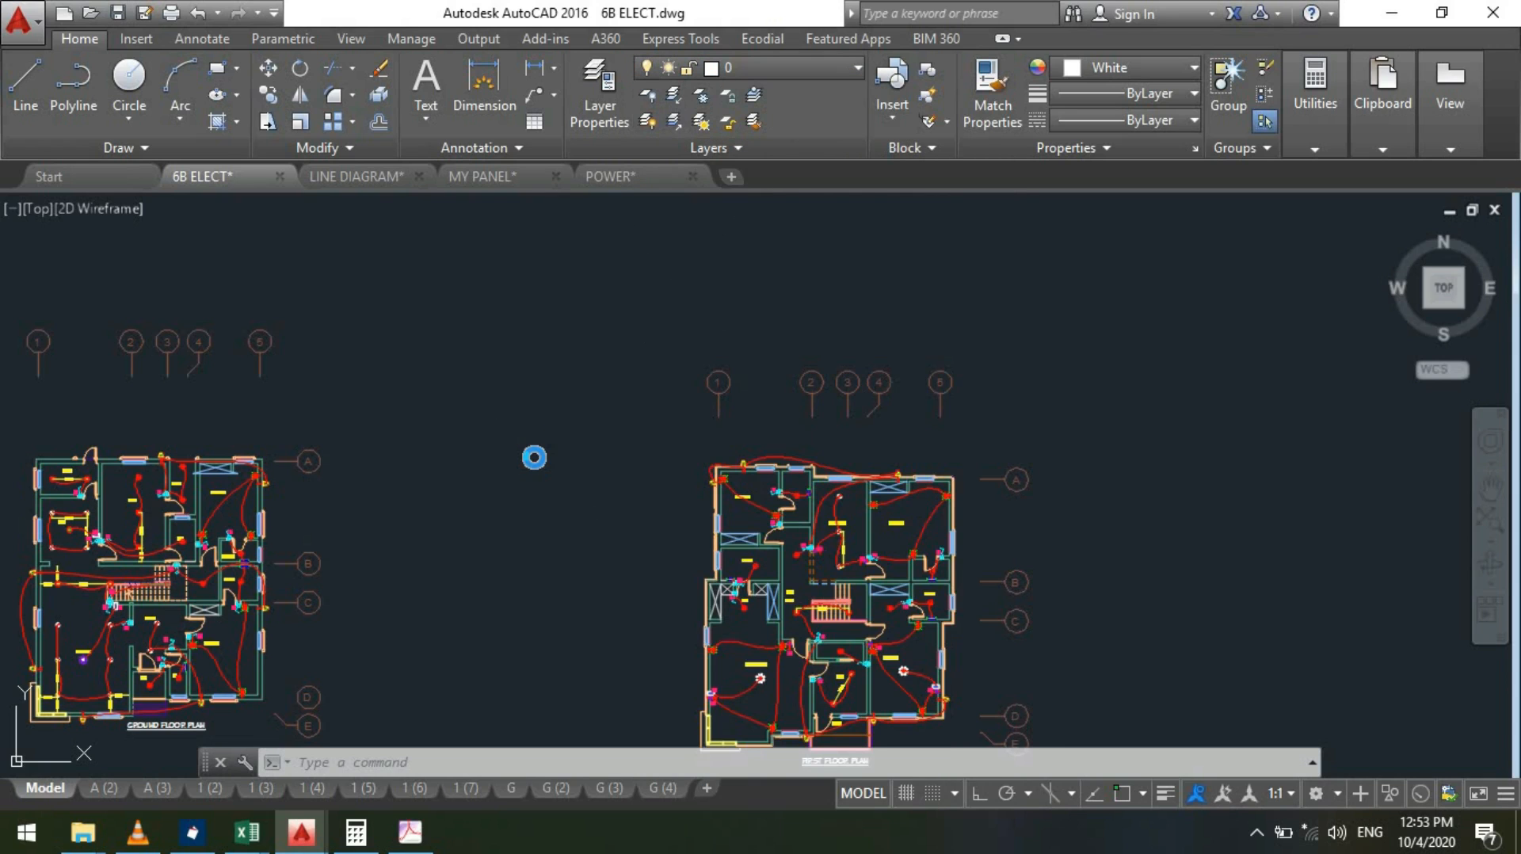
pyautogui.press('ctrl+v')
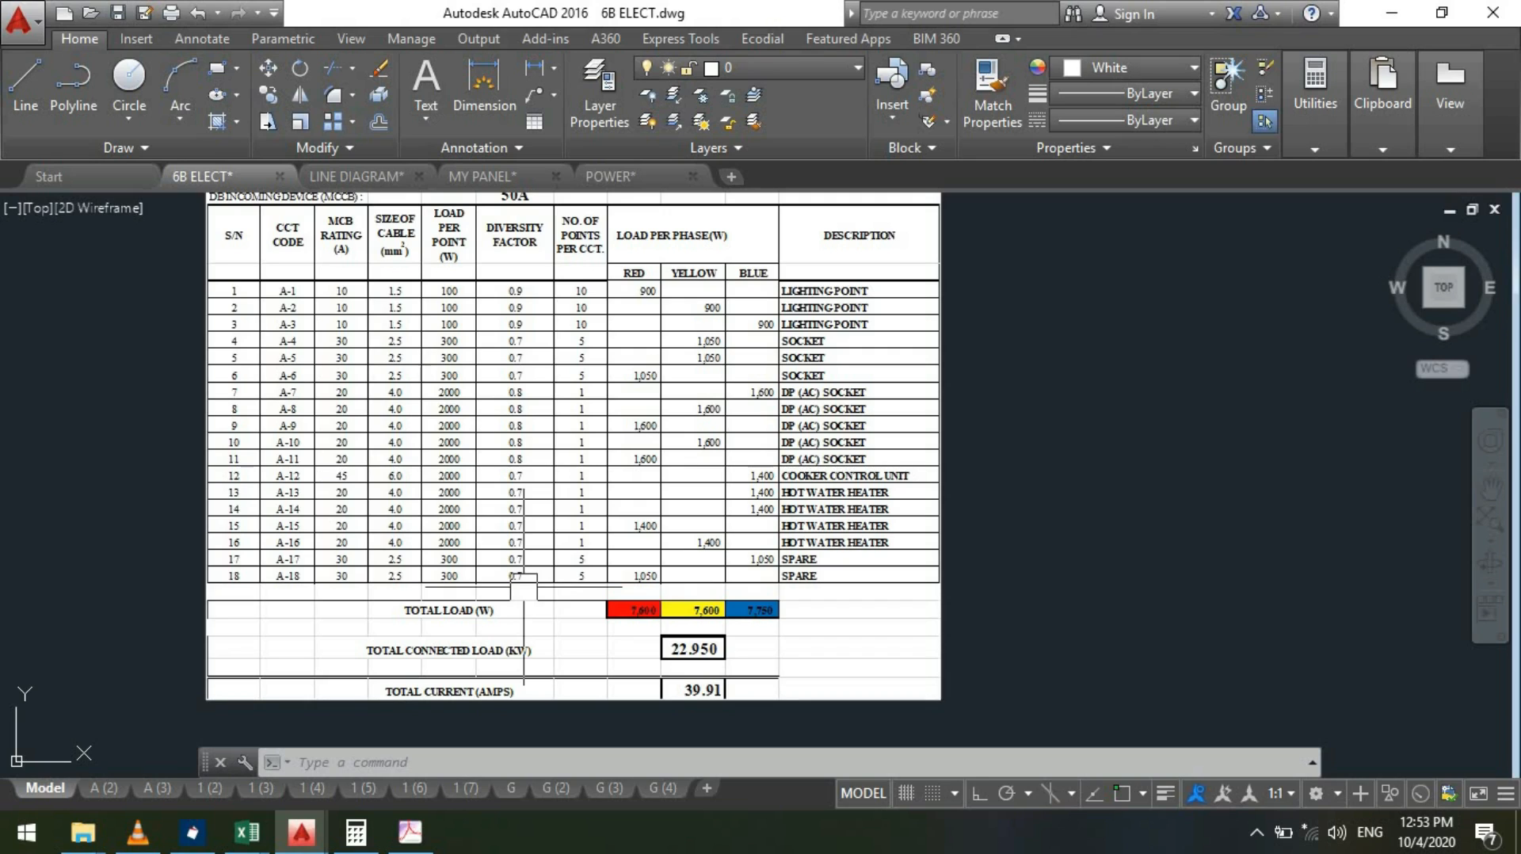
pyautogui.scroll(-3)
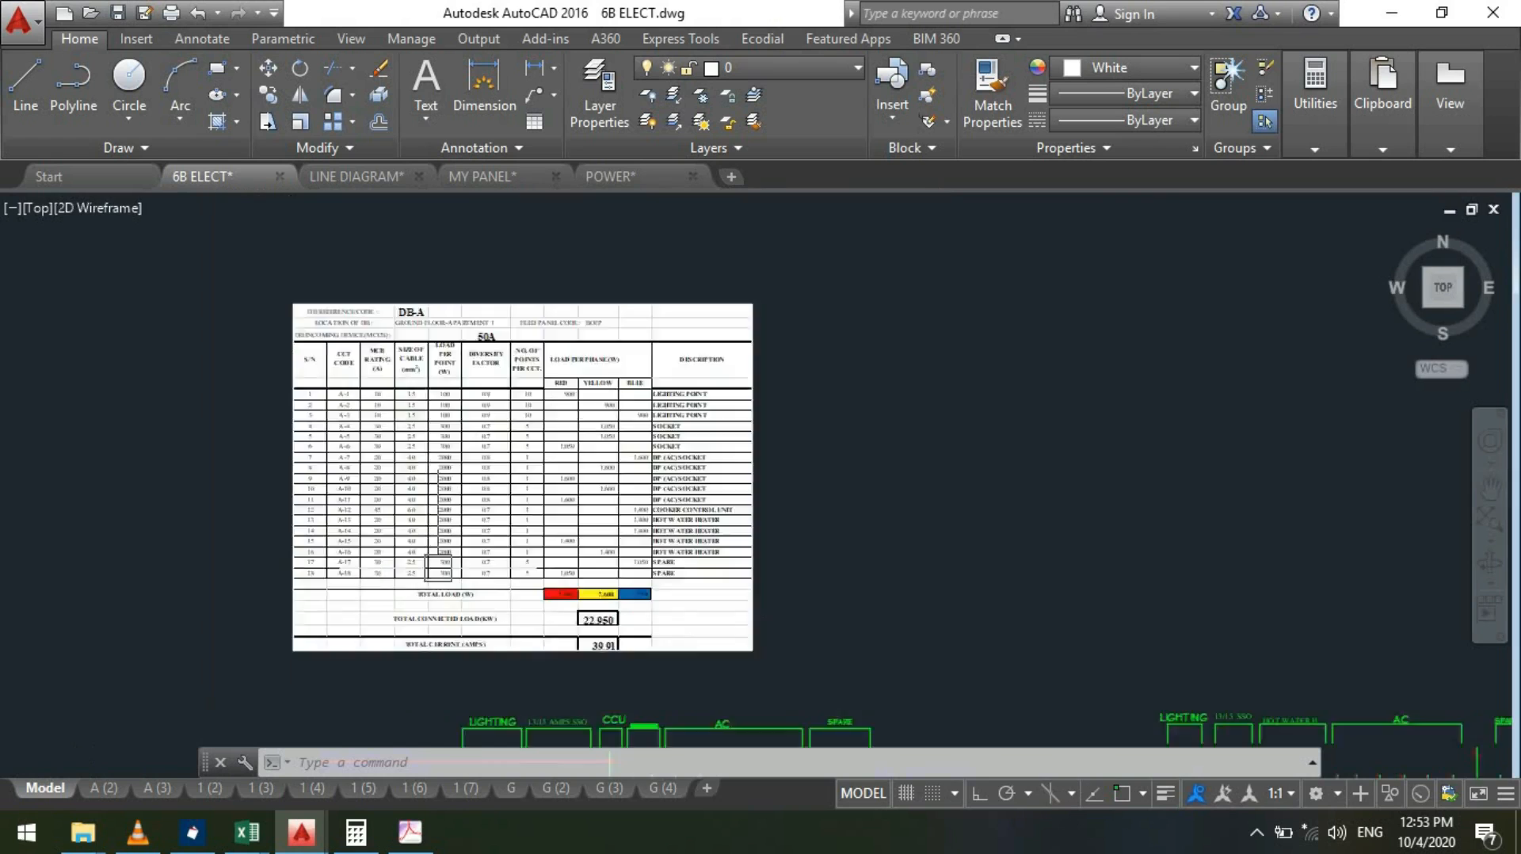